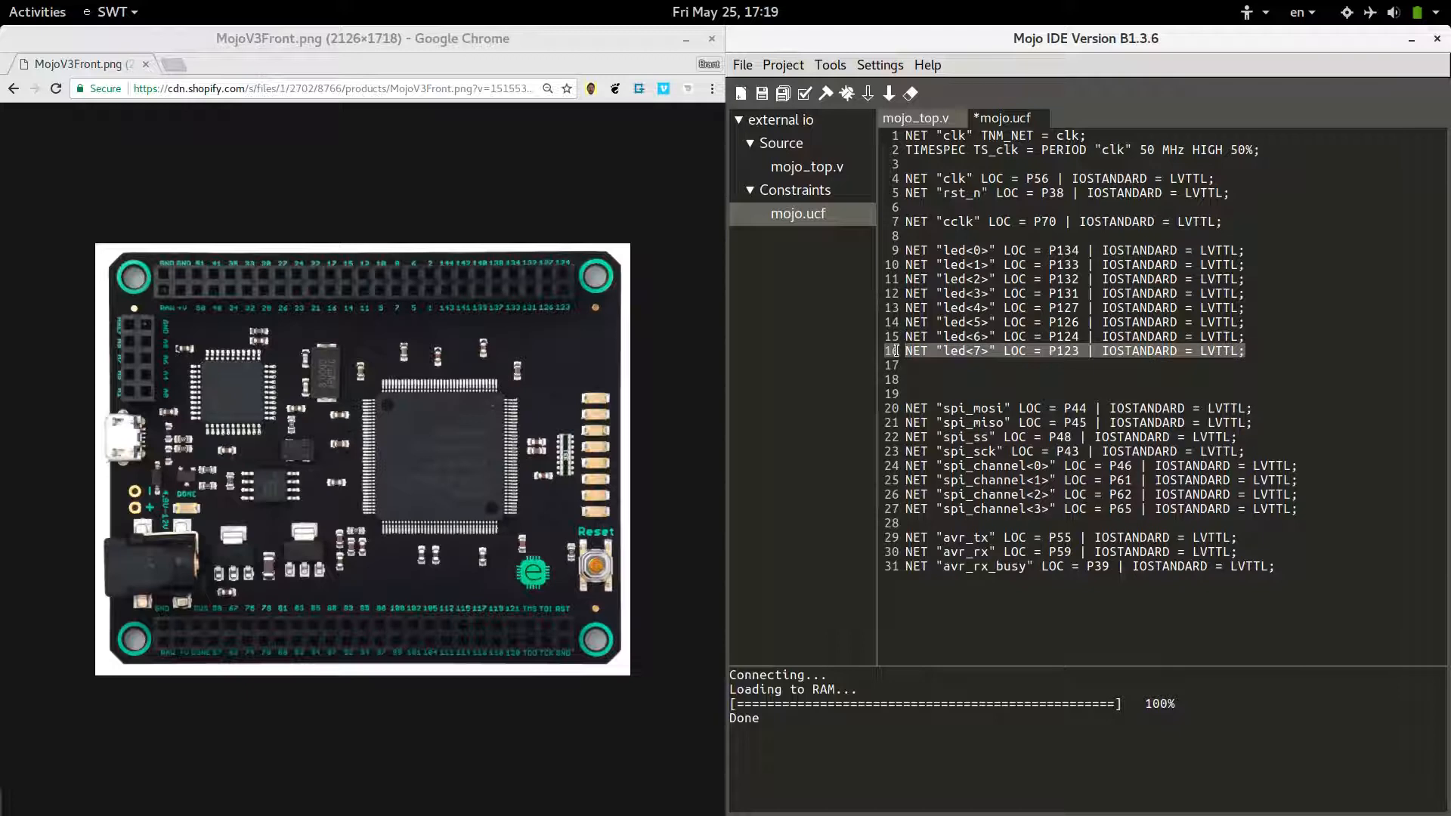
Step: In mojo.ucf, map red to P30, green to P27, blue to P24 with IOSTANDARD LVTTL, and save
text(NET "led<7>" LOC = P123 | IOSTANDARD = LVTTL;)
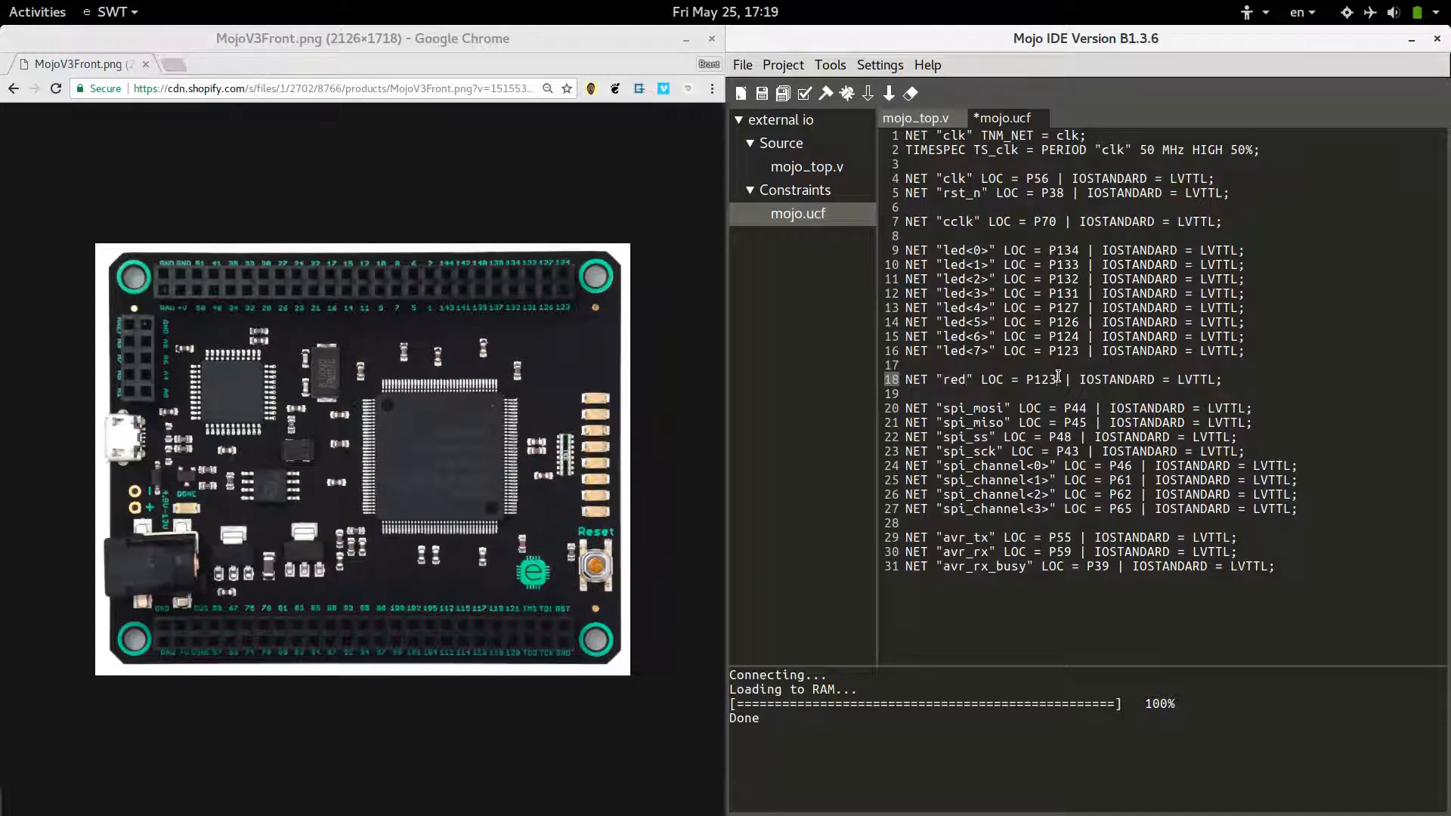
text(P30)
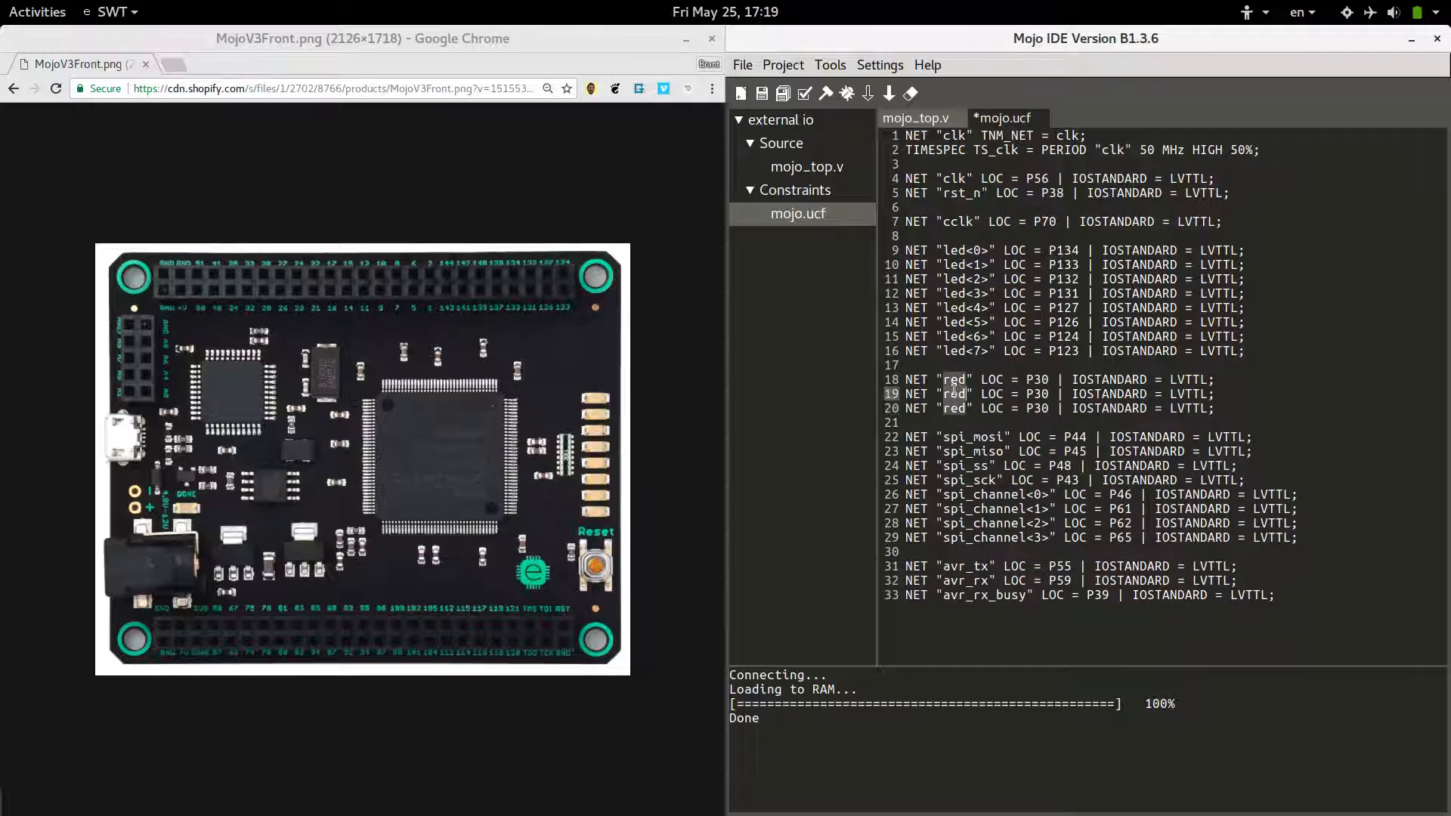
text(green)
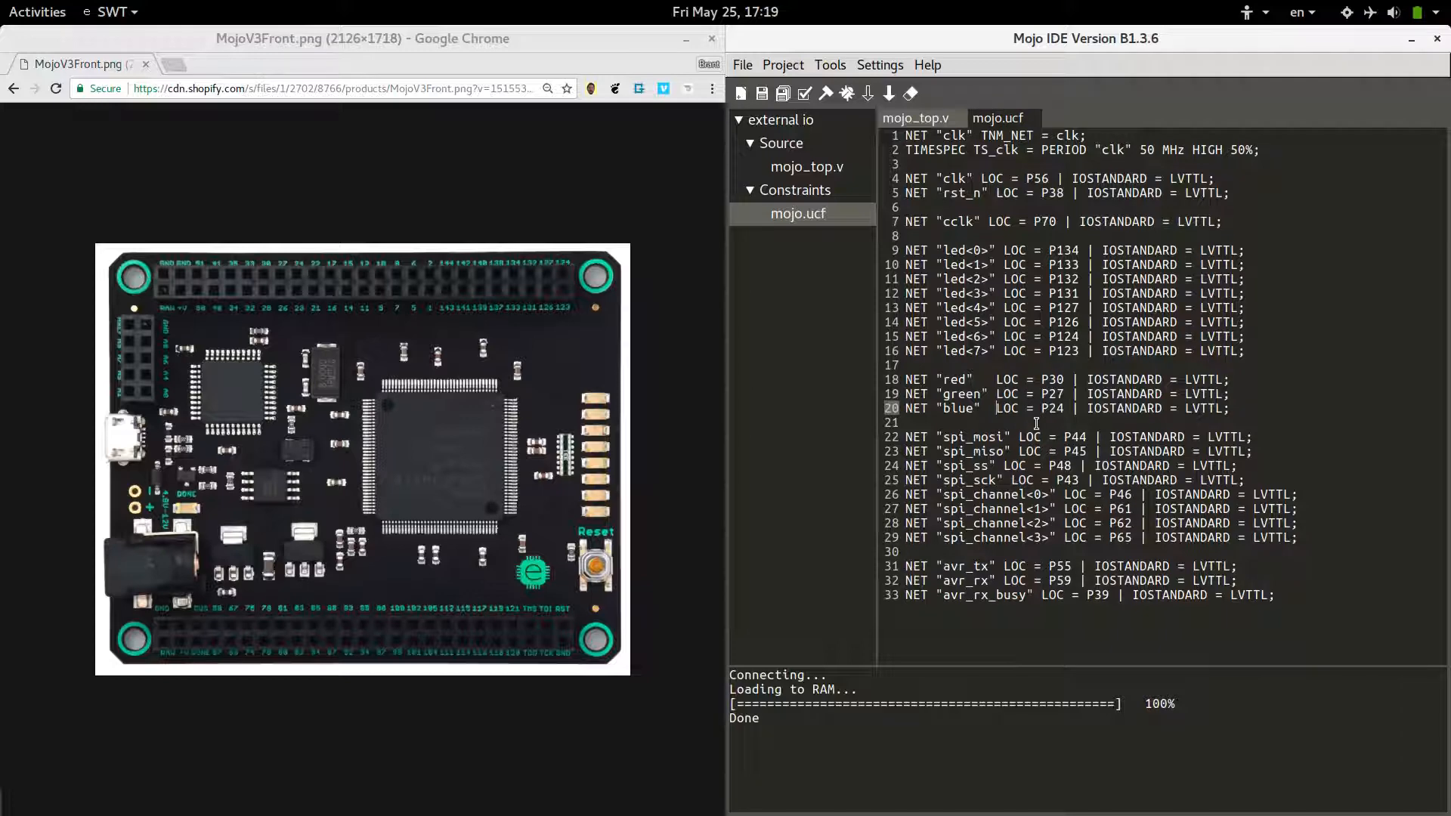
Step: Add 'output red, green, blue' after avr_rx_busy in mojo_top.v's port list
click(999, 117)
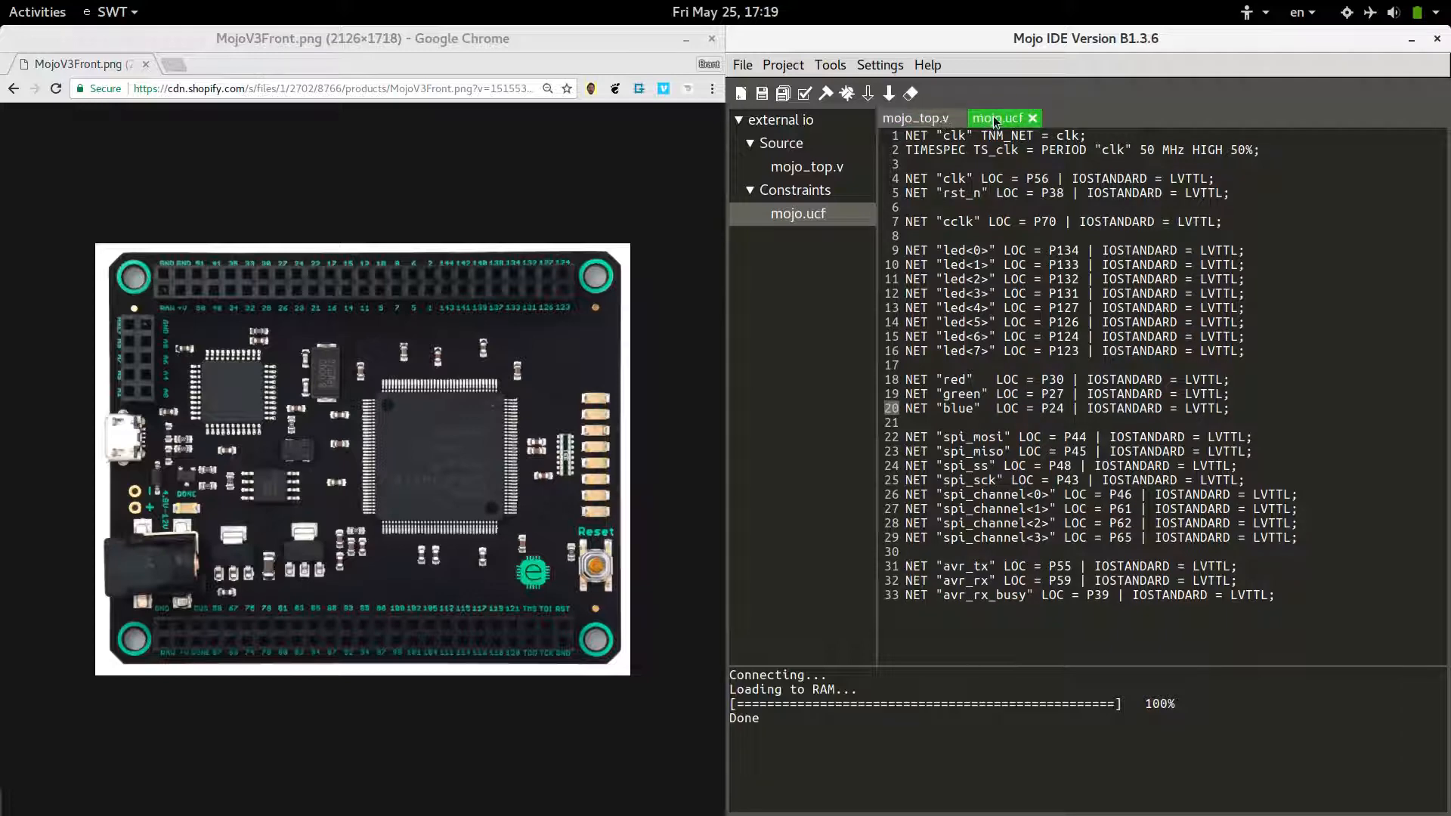
click(916, 118)
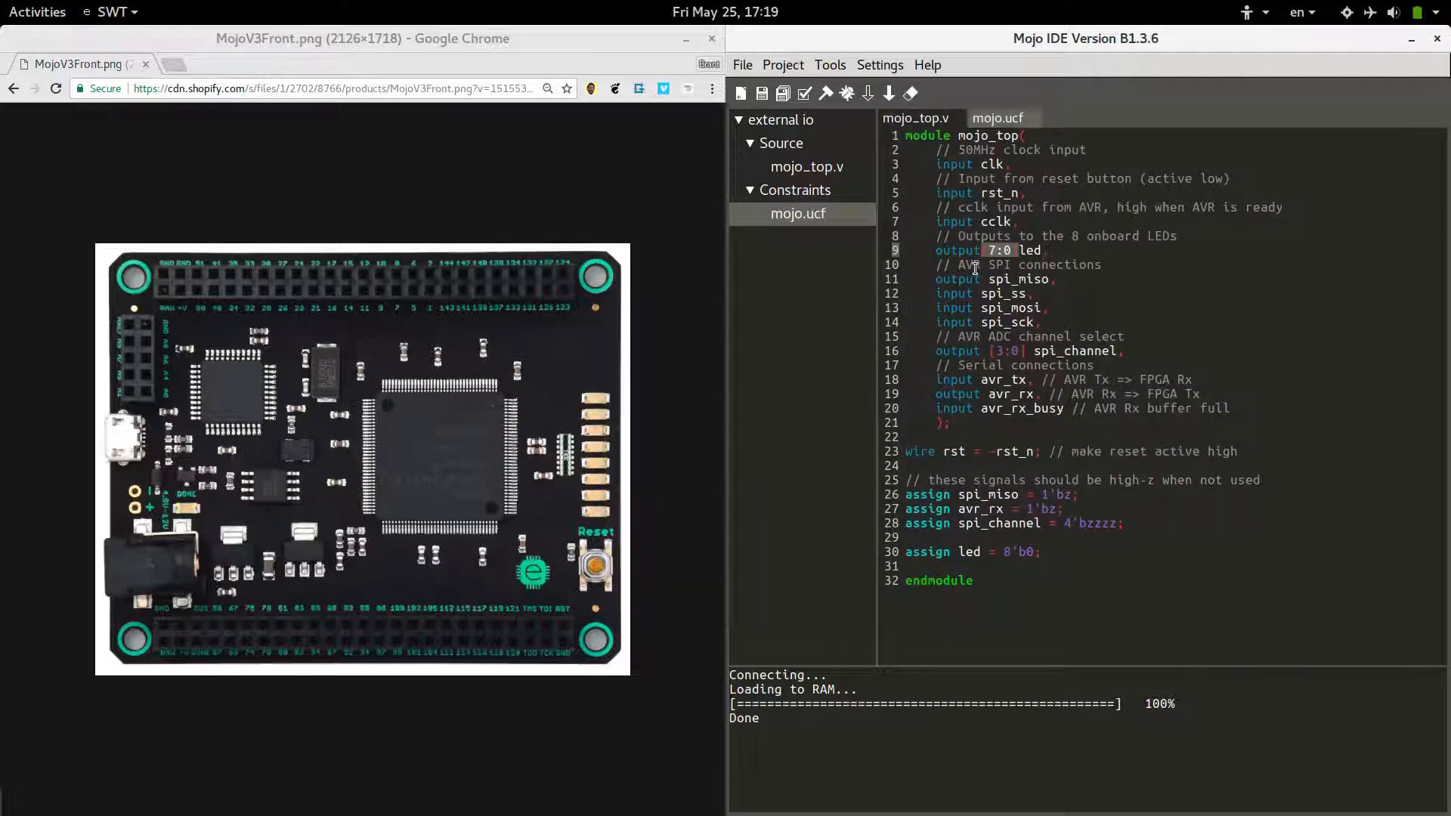
key(Enter)
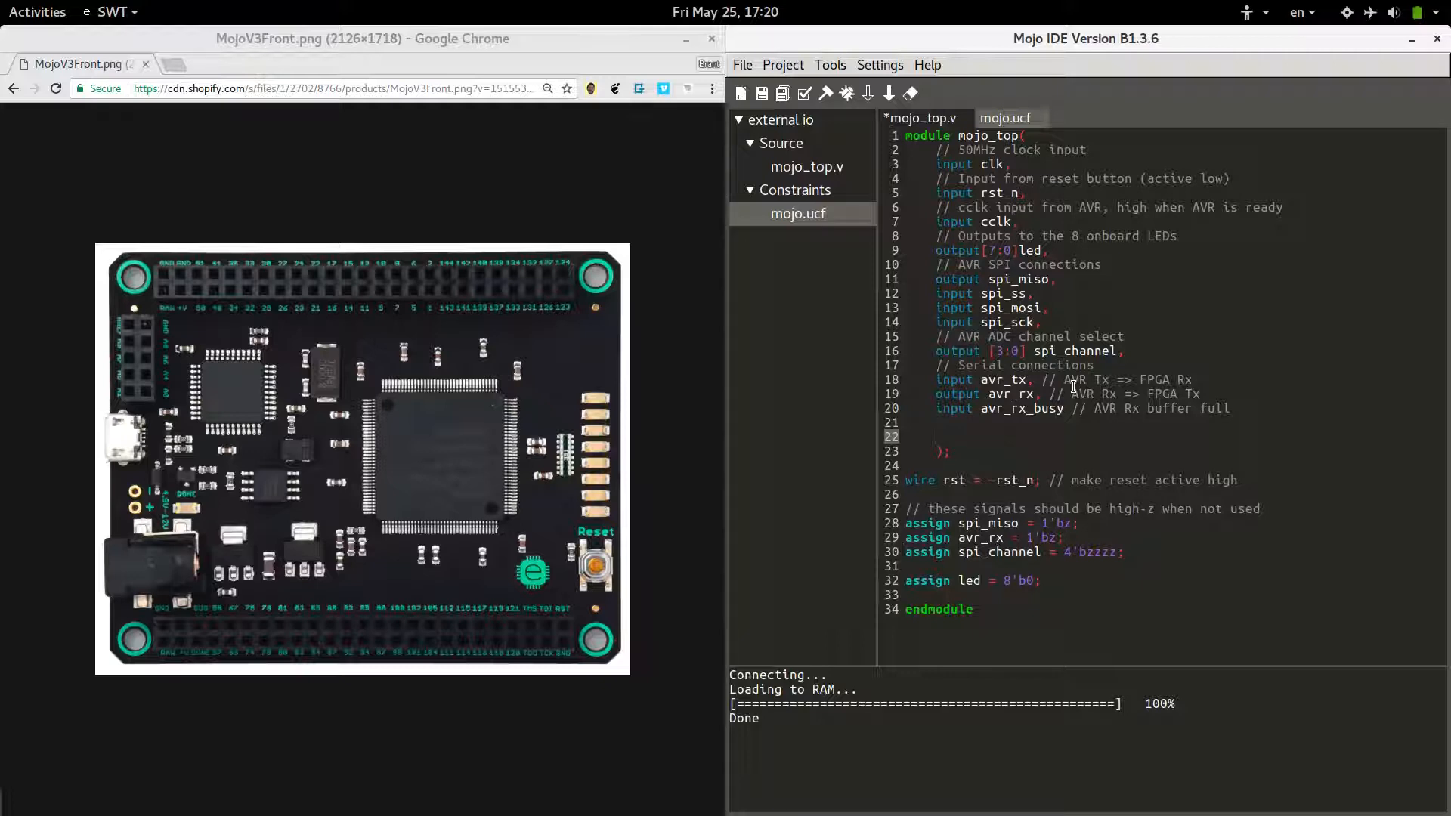
text(output)
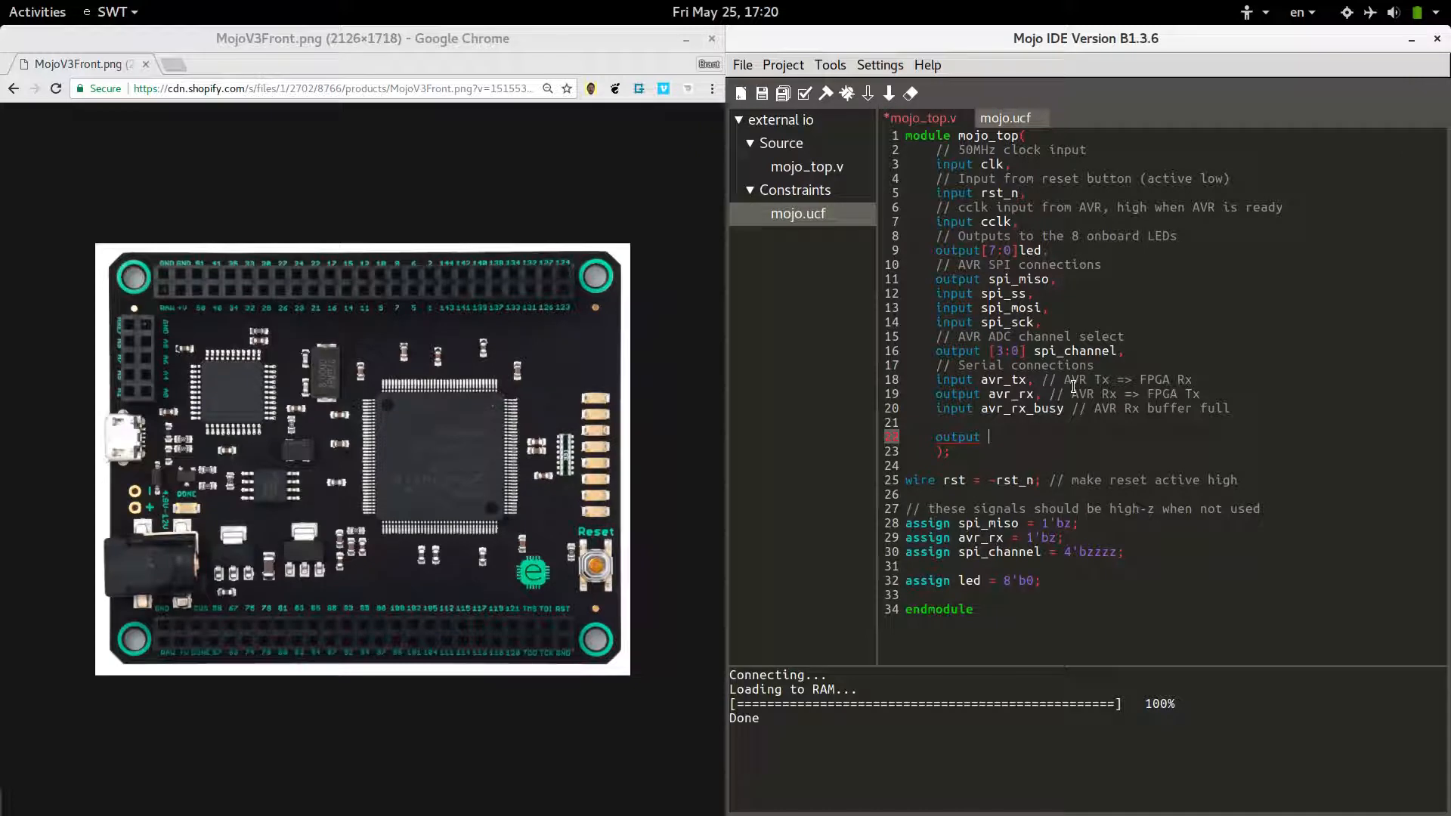
text(red)
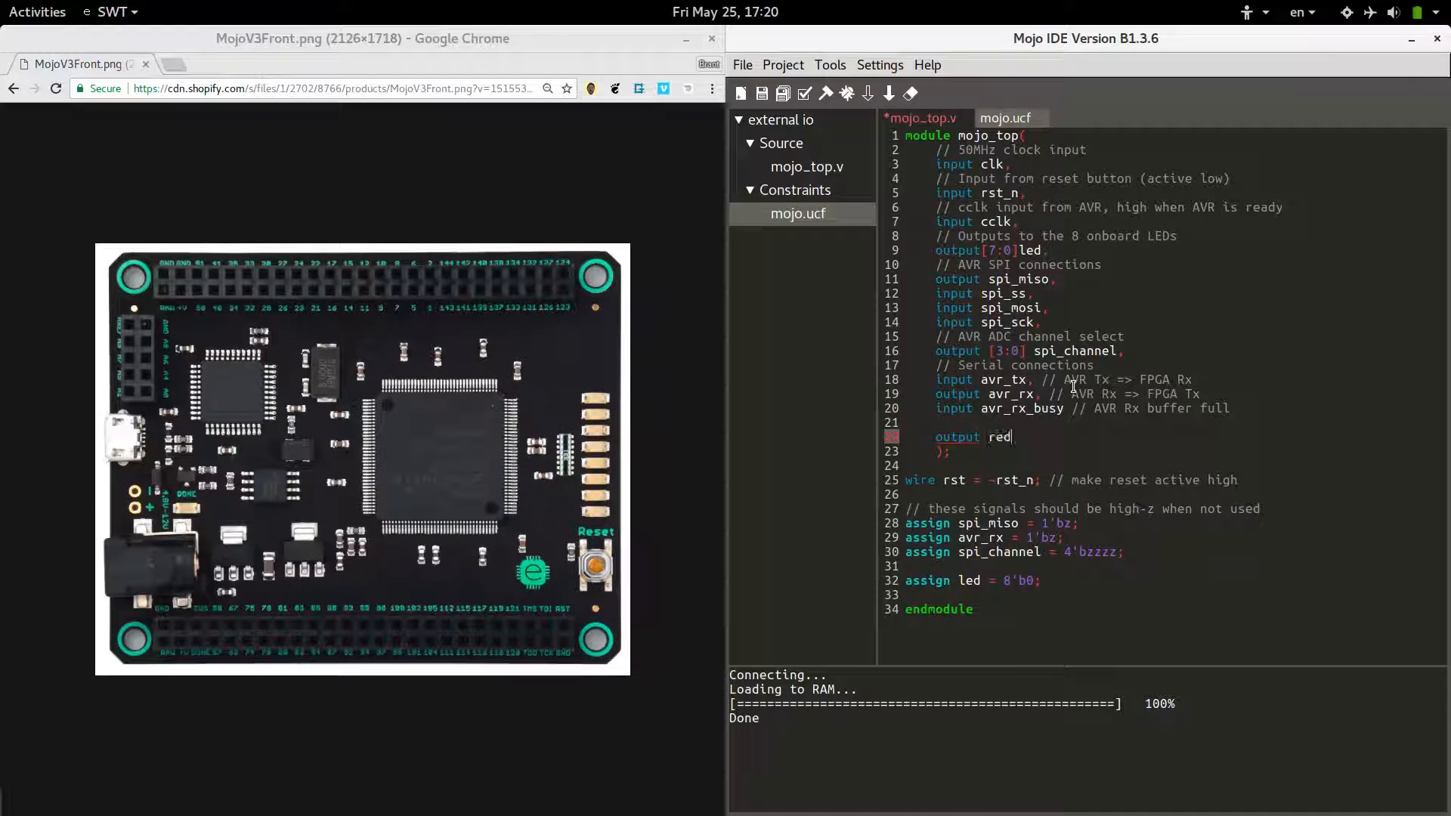
text(, gr)
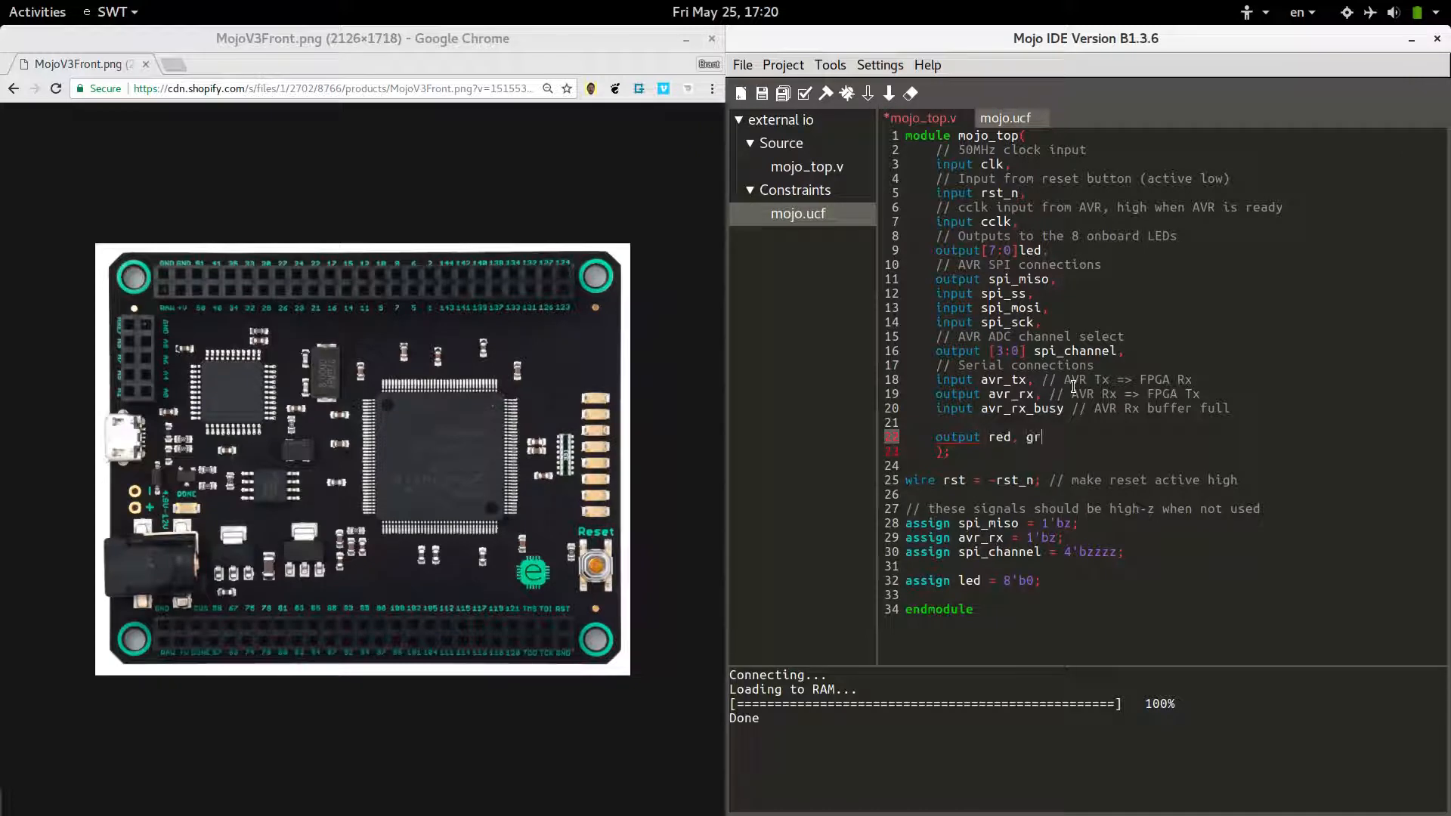
text(een, blue)
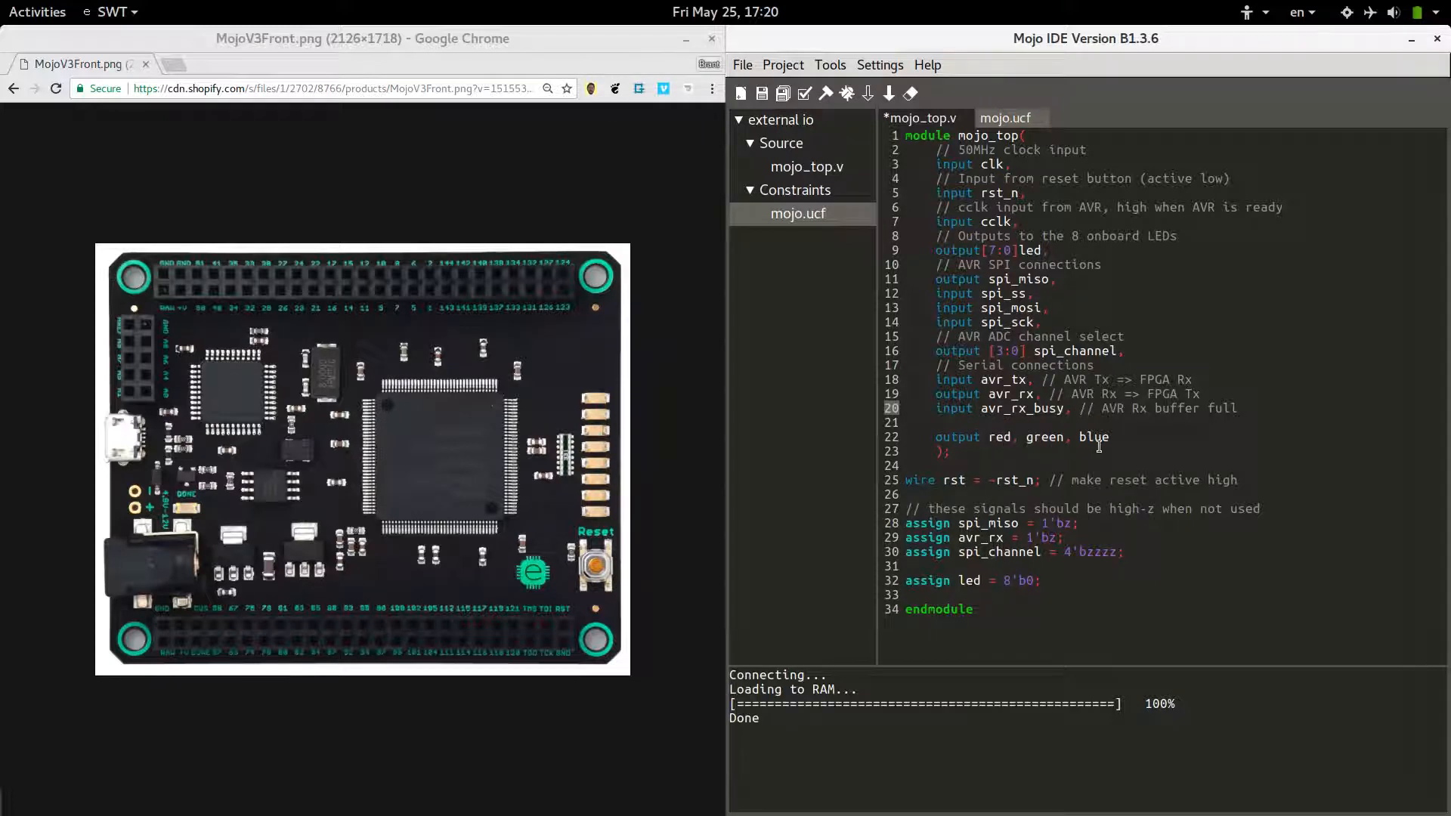
mouse_move(1112, 469)
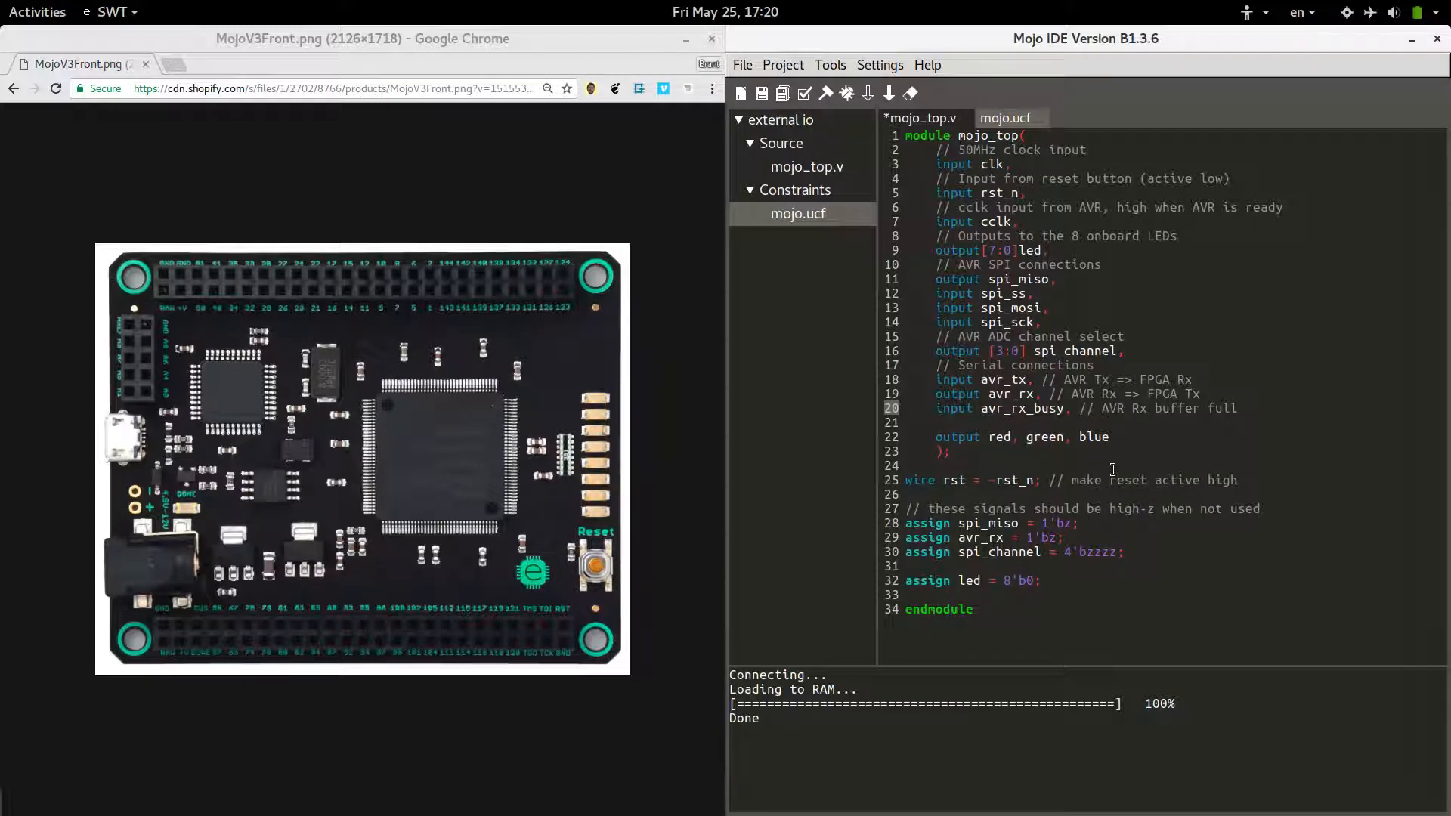
Step: Below the led assignment, add 'assign red = 1'b1;'
click(1095, 581)
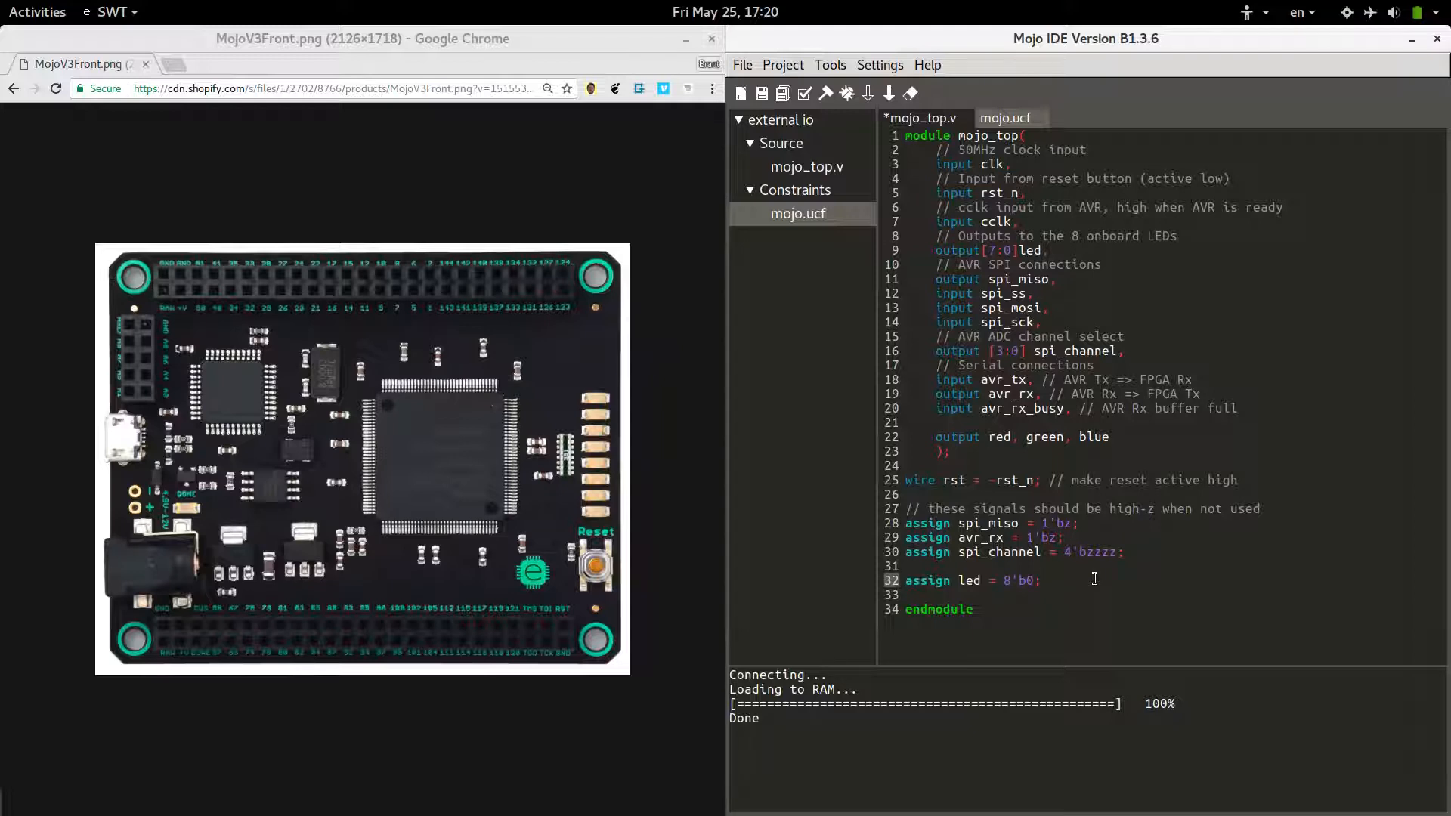
text(assign)
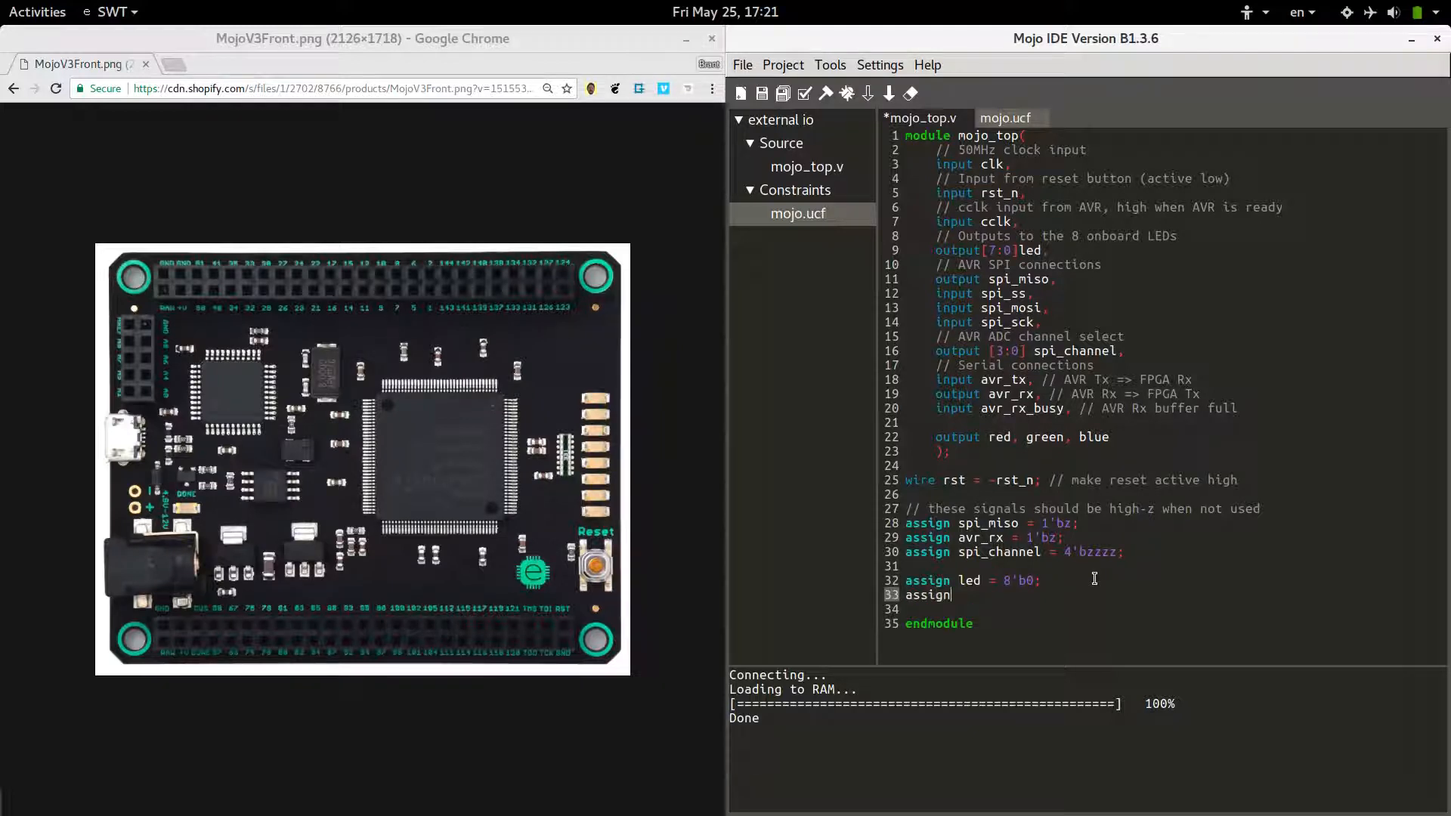
text(red =)
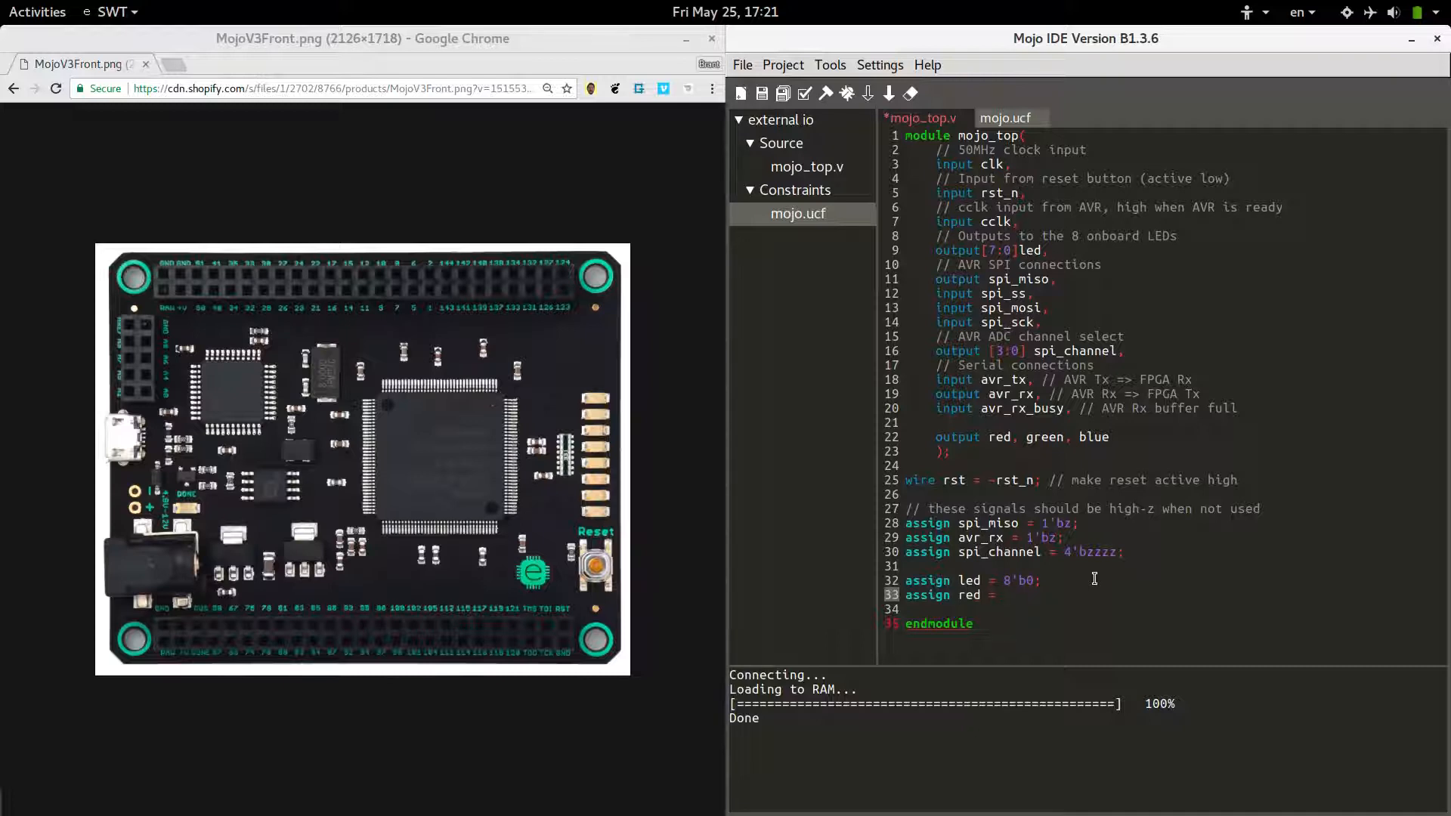
text(1)
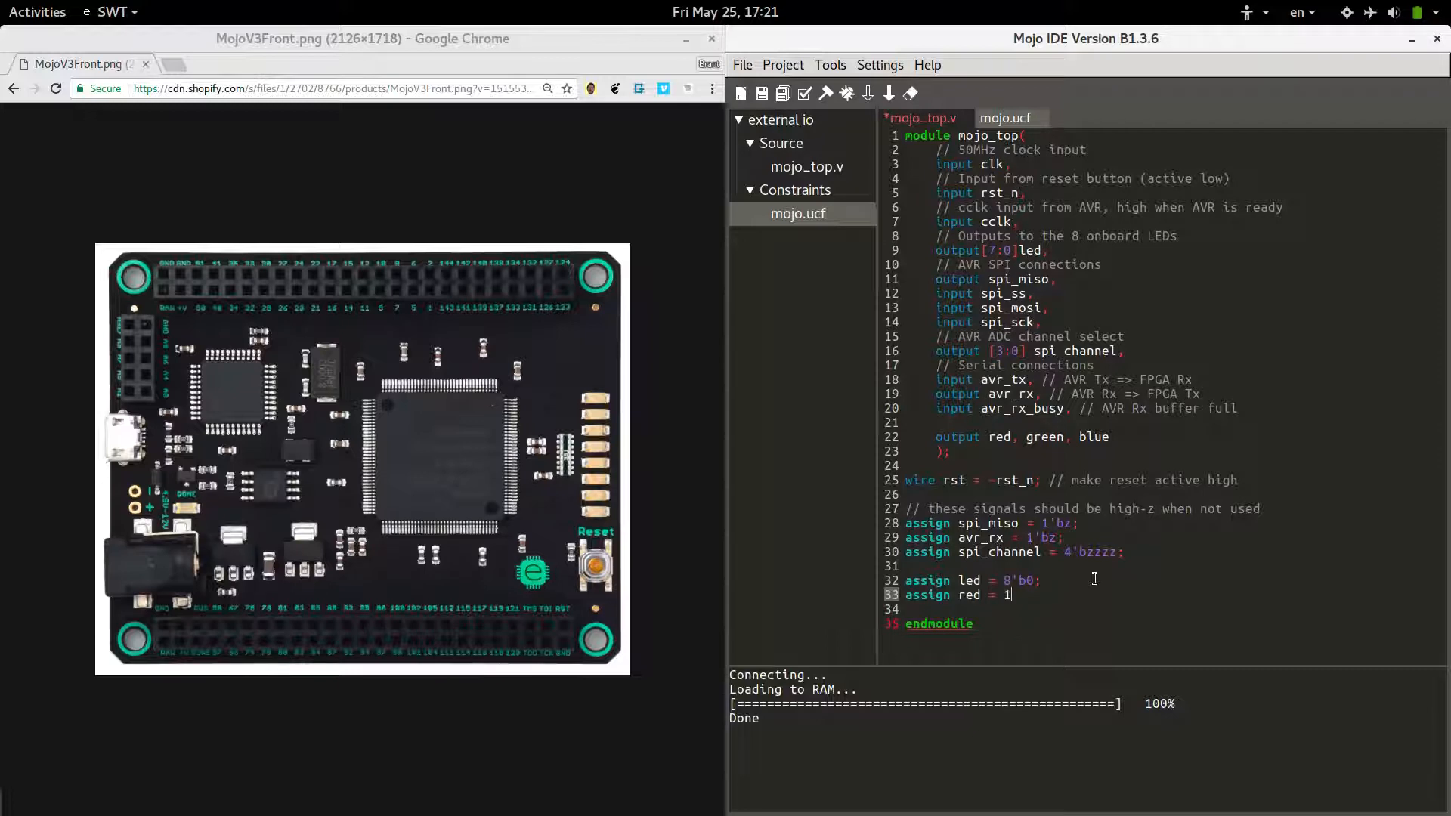
text('b)
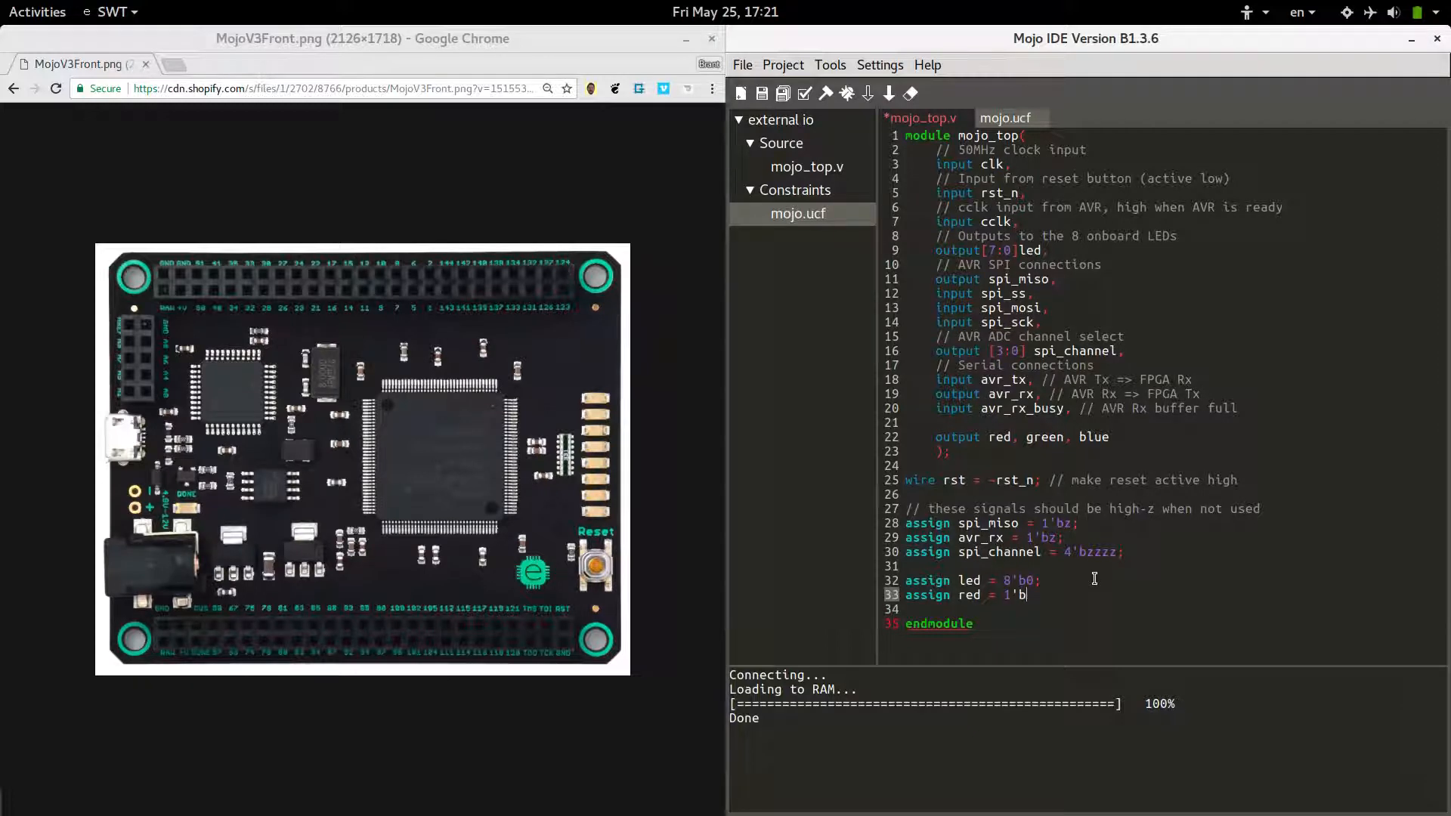
text(1;)
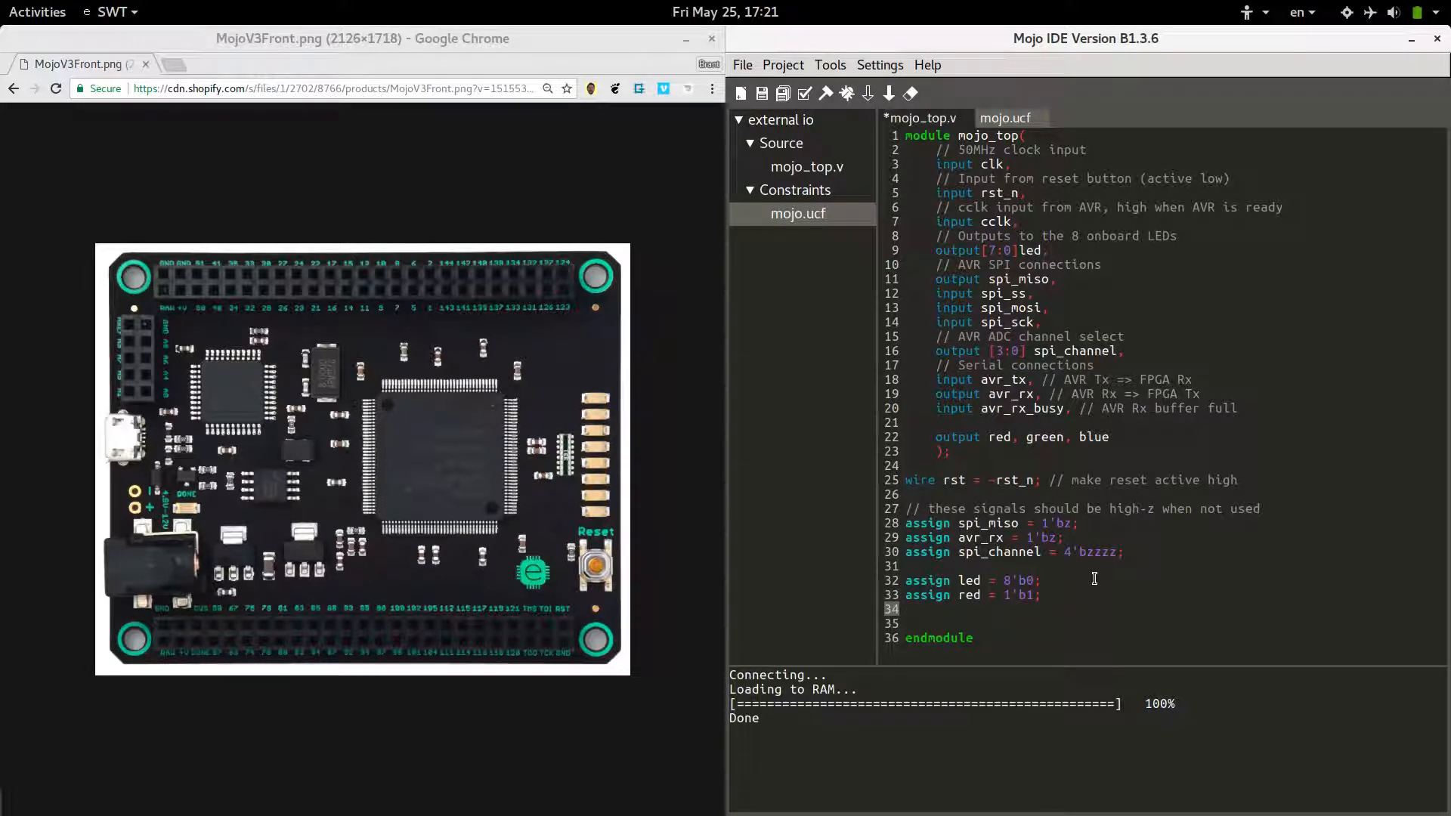
Step: Add 'assign green = 1'b0;' and 'assign blue = 1'b1;'
text(a)
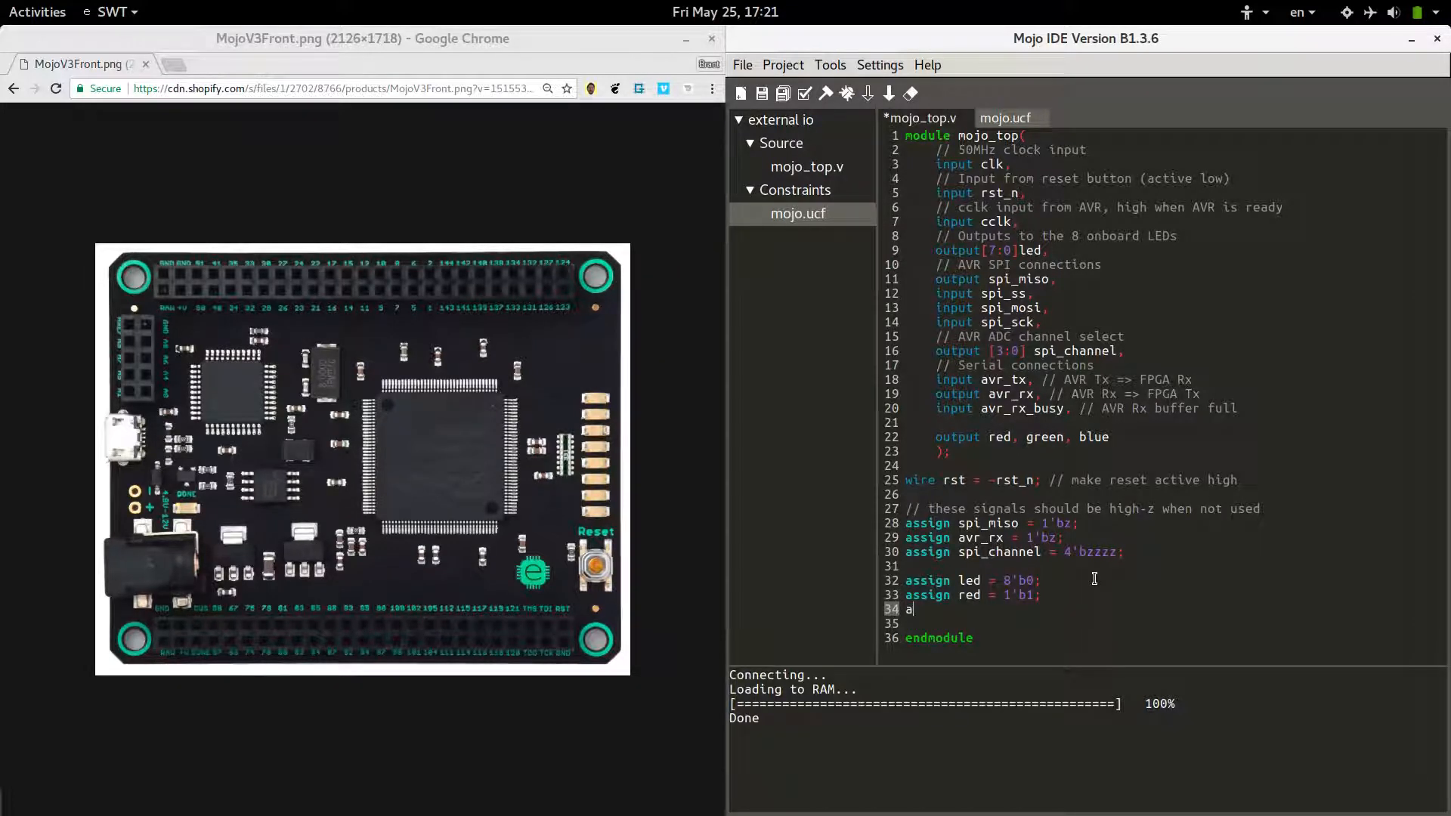
text(ssign)
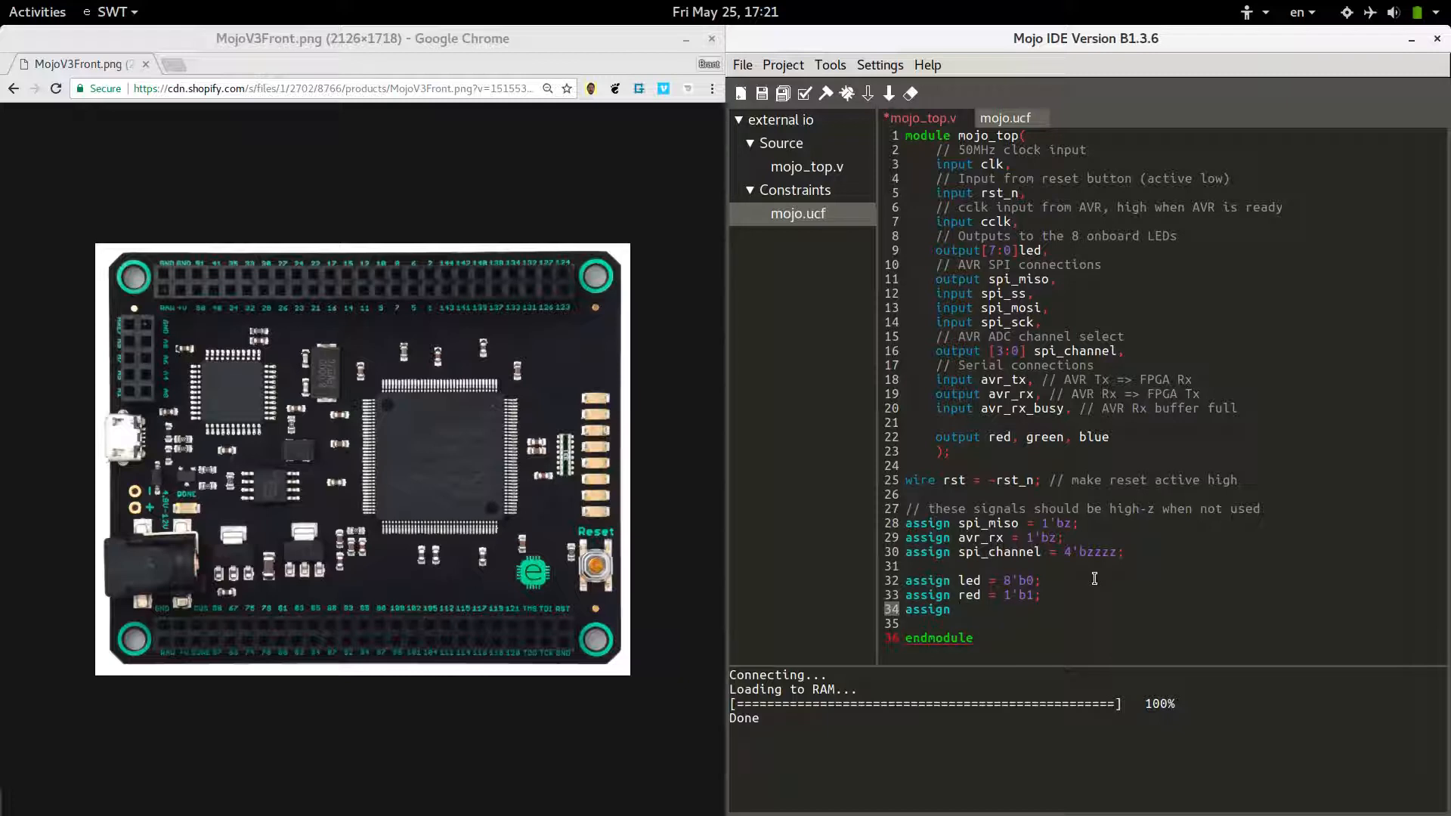
text(green =)
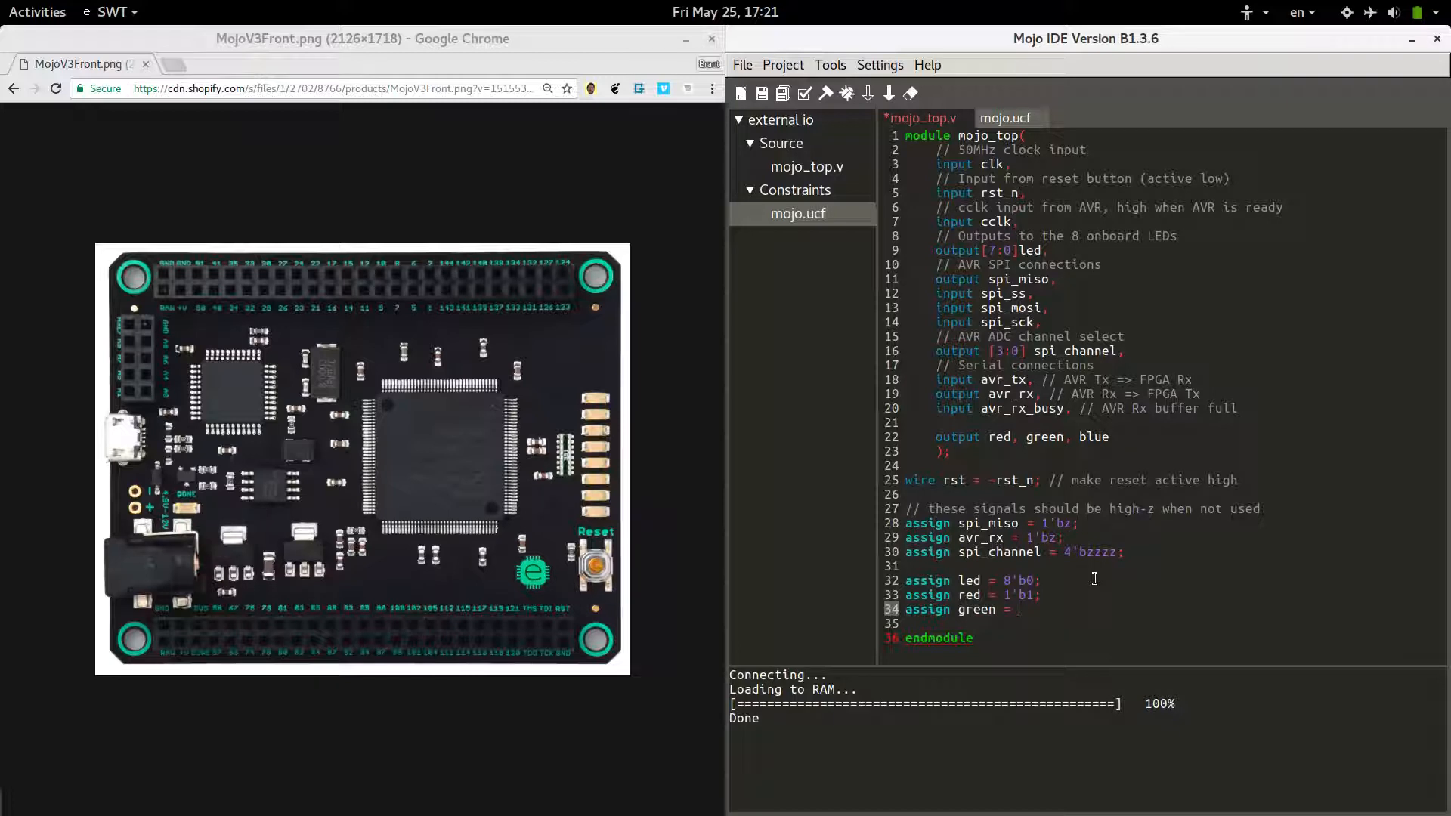
text(0)
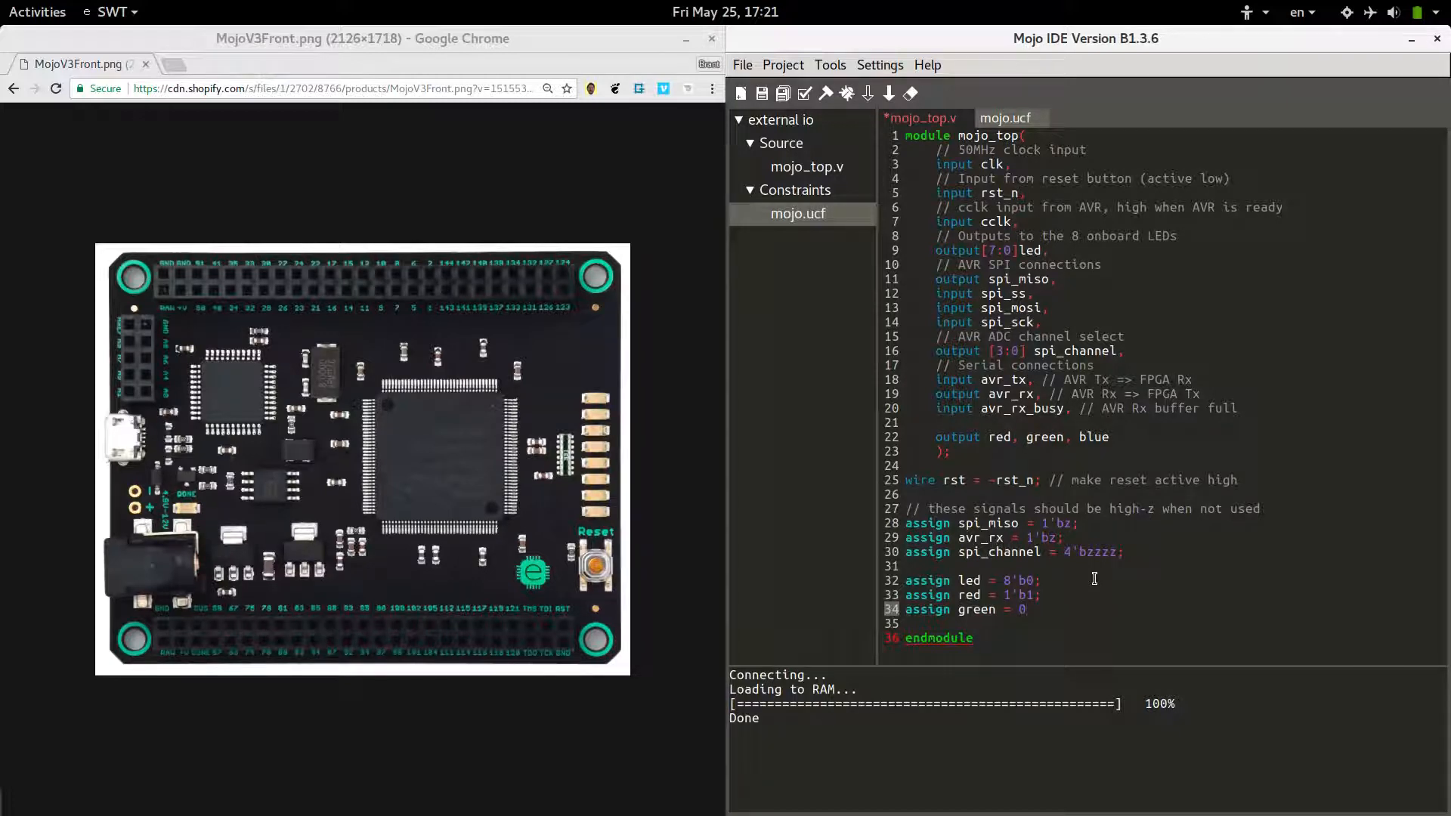
text(1')
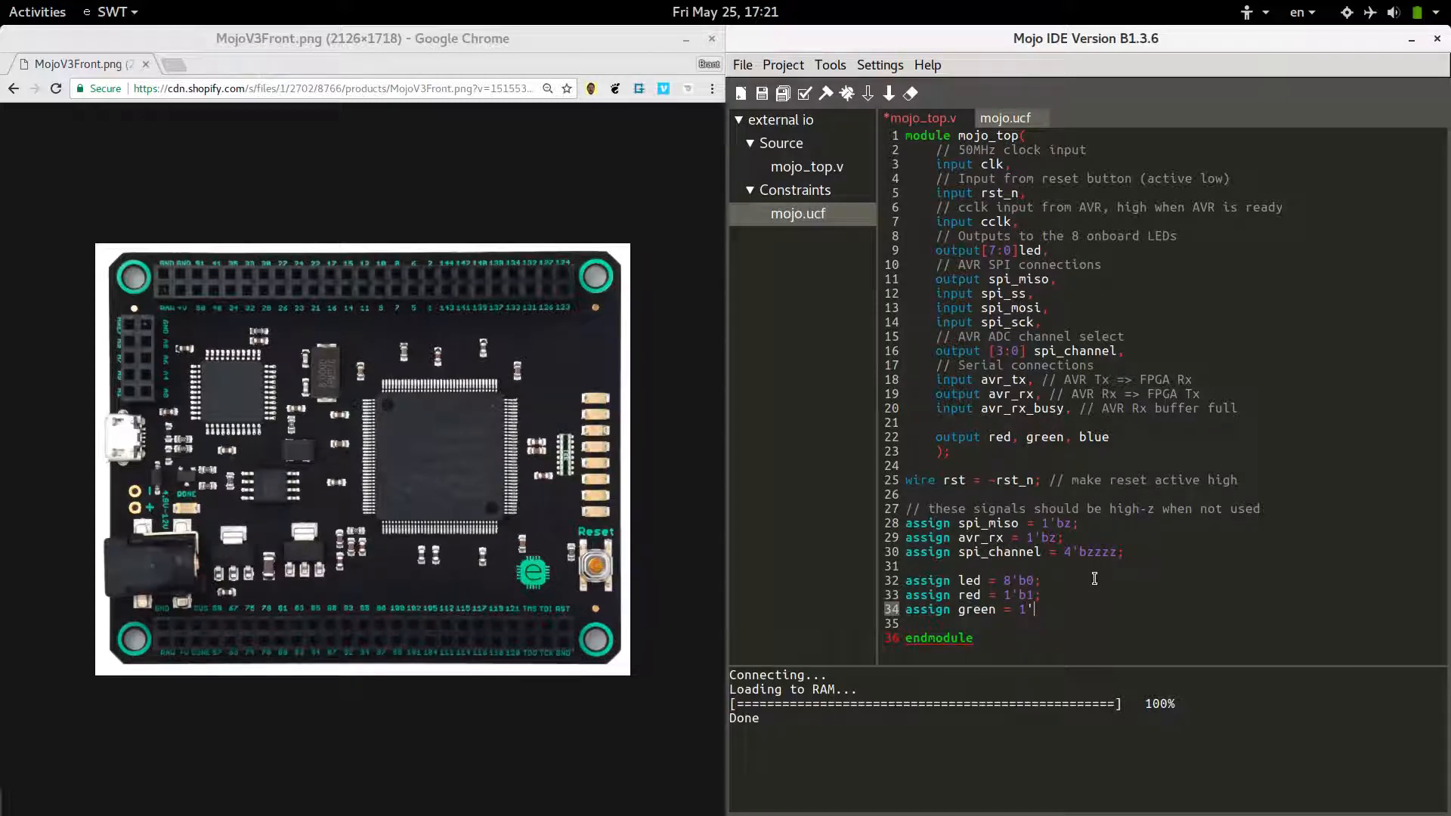
text(b0;)
click(1173, 624)
text(assign)
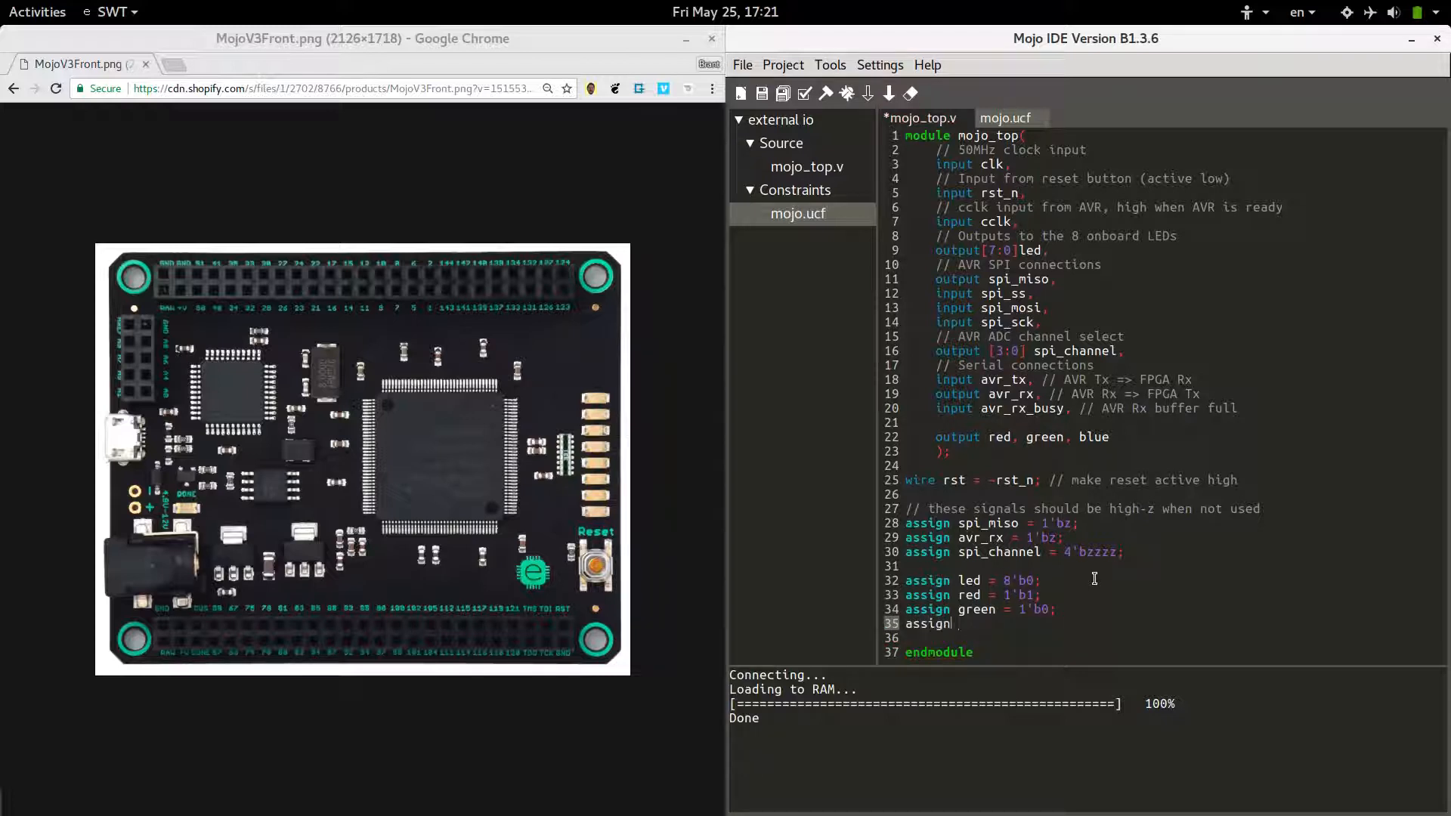
text(blue =)
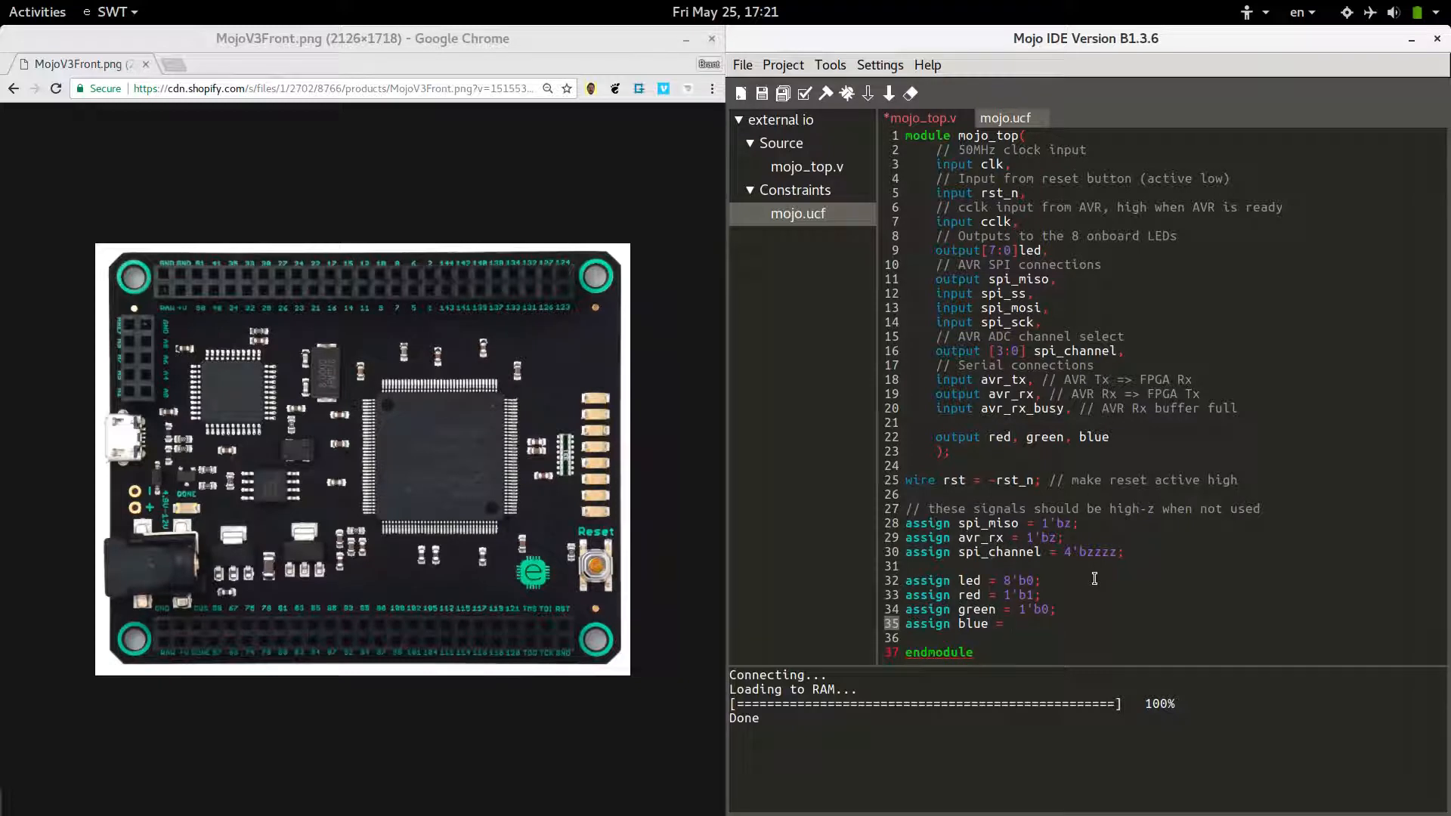
click(1013, 623)
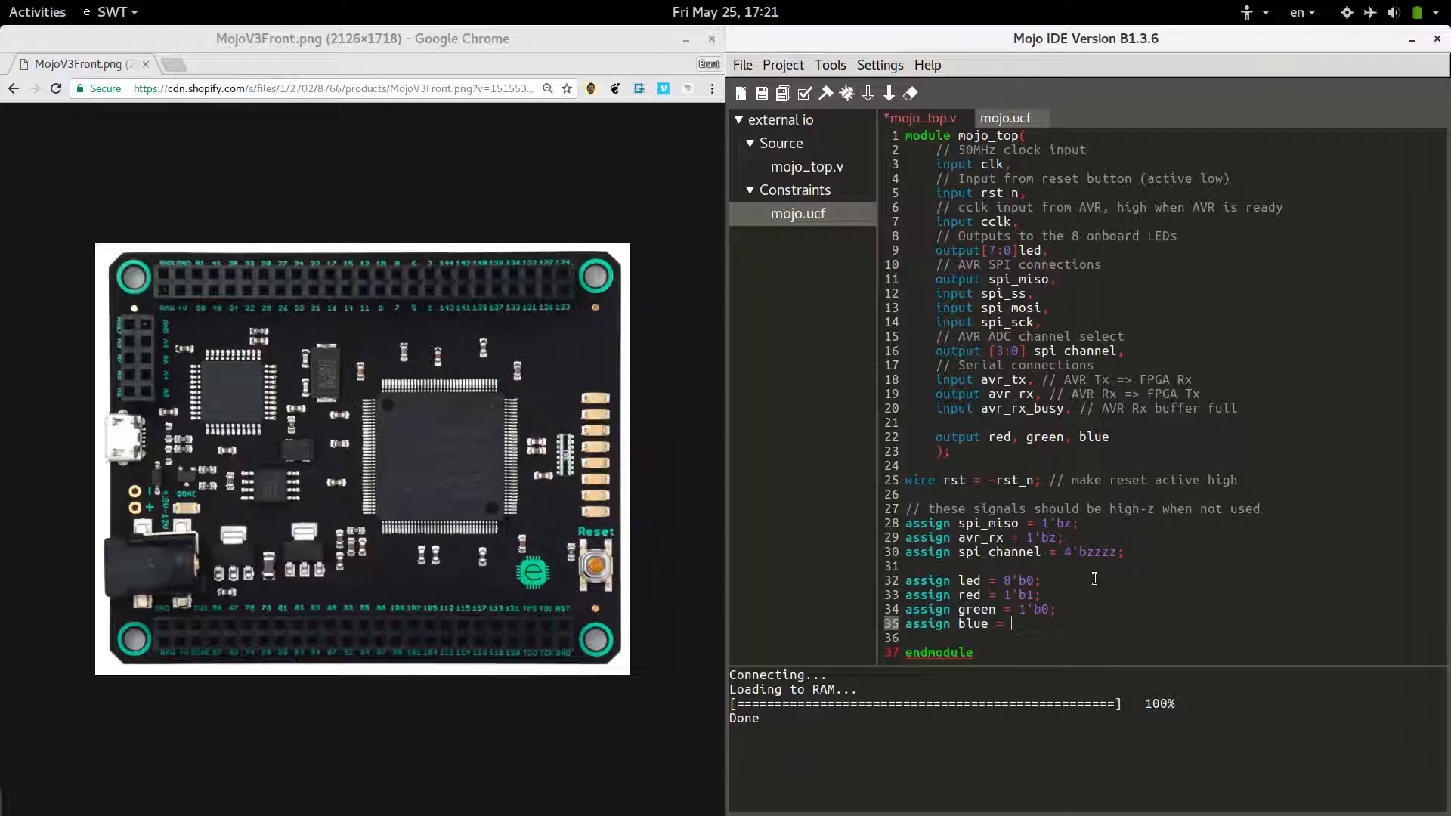
text(1'b)
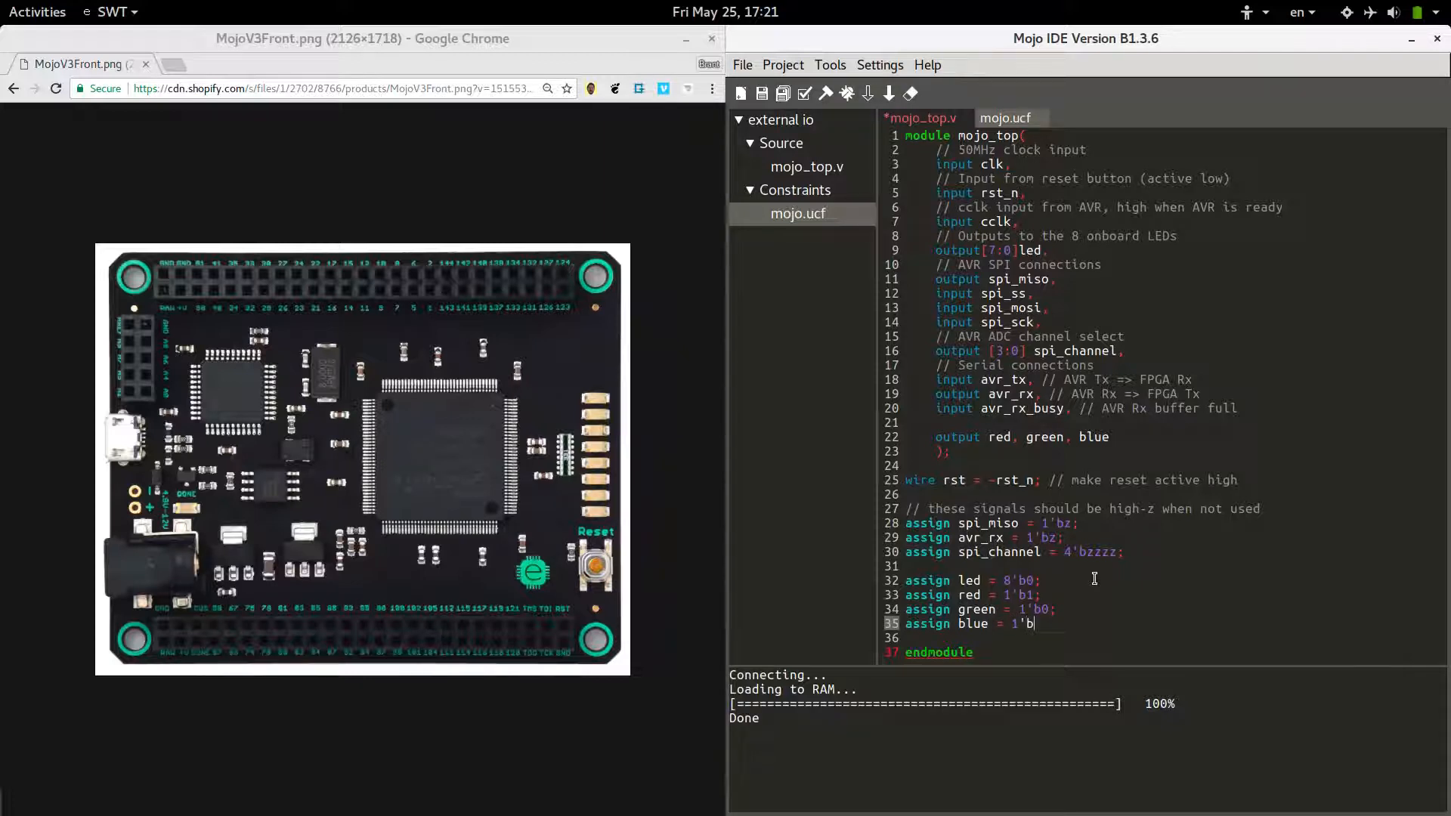
text(1;)
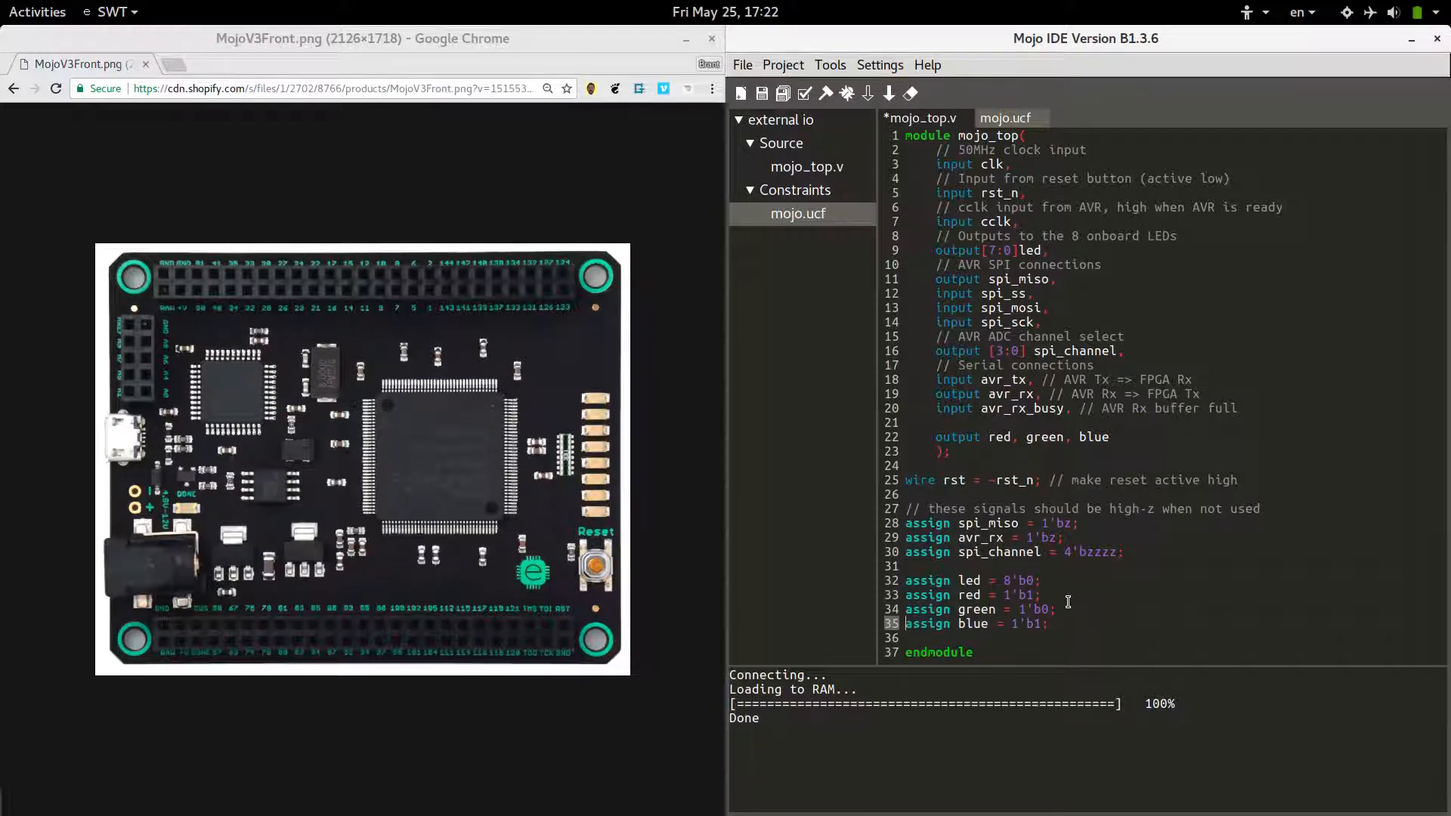
Step: Save mojo_top.v and build the project
click(1008, 609)
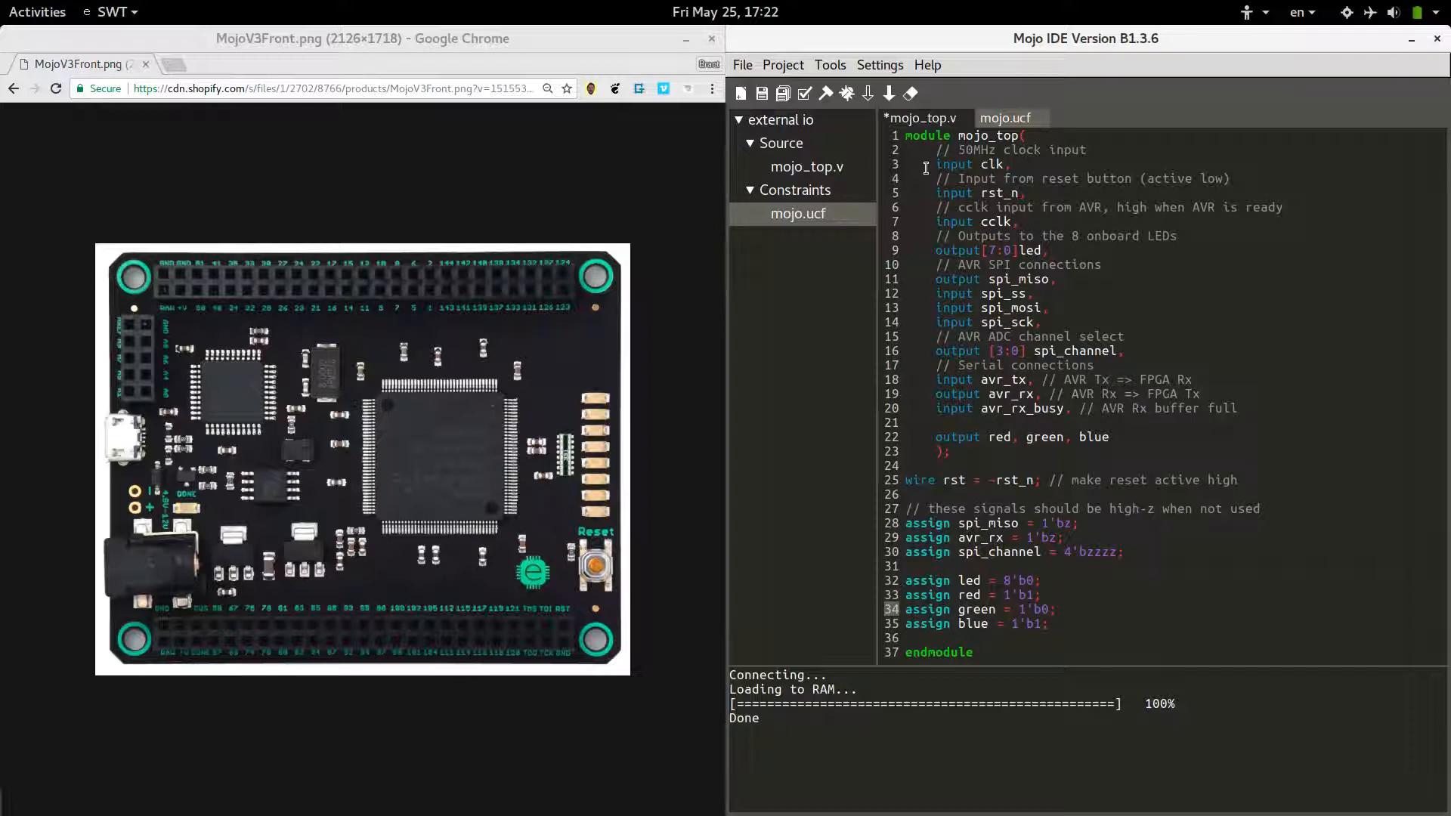
click(826, 93)
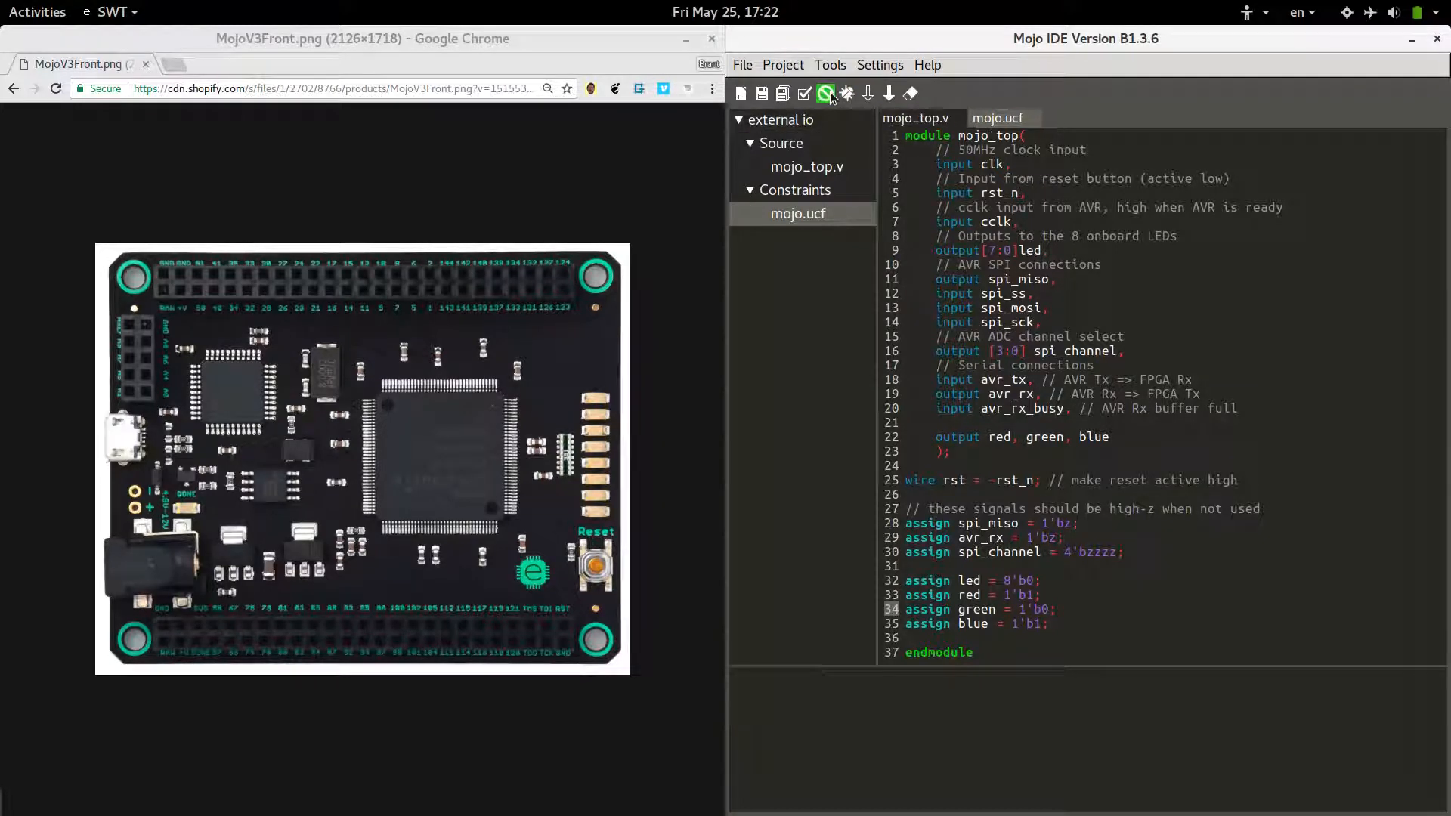
click(825, 92)
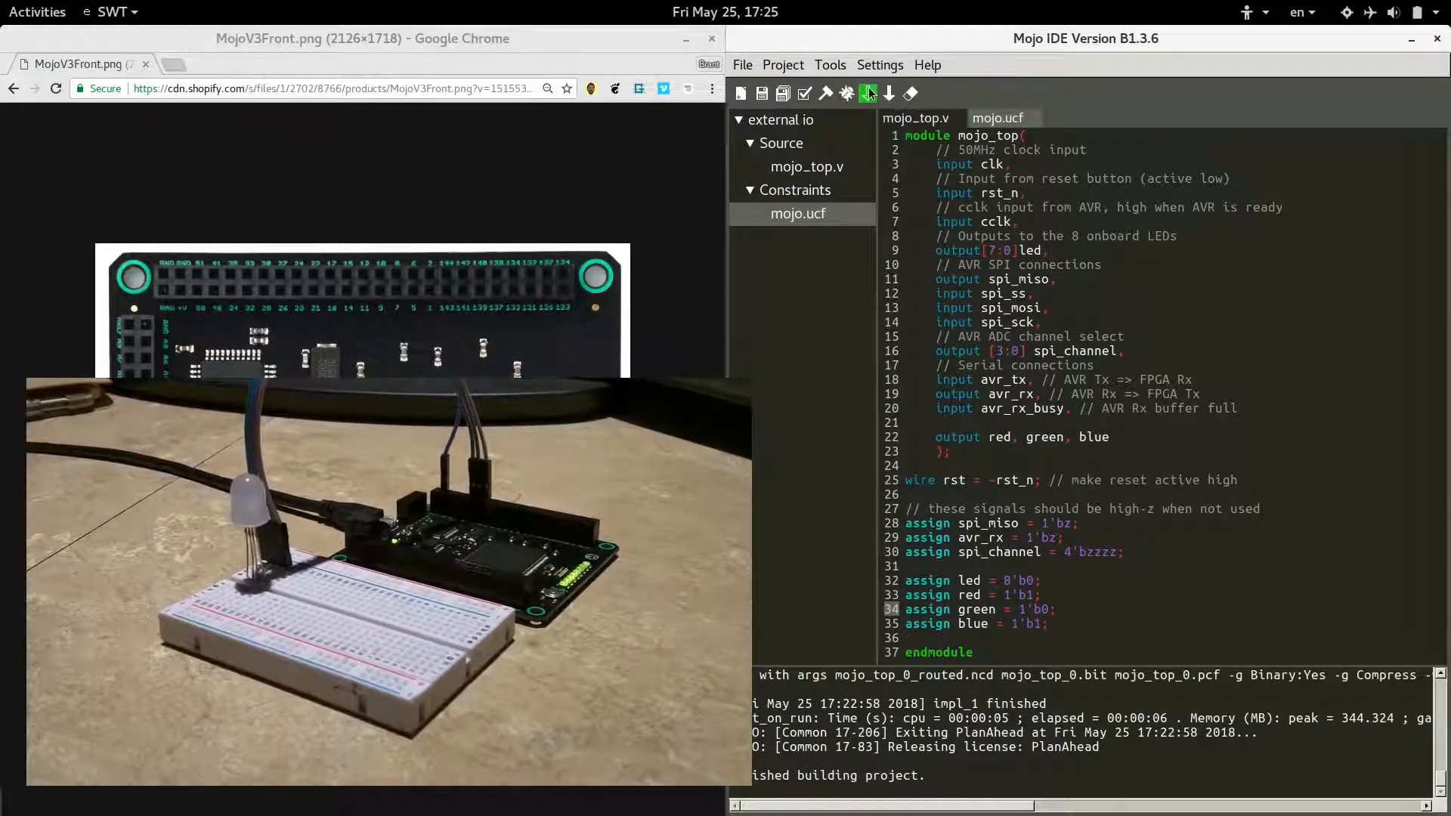
Step: Load the built design into the board's RAM until the console reports Done
click(868, 93)
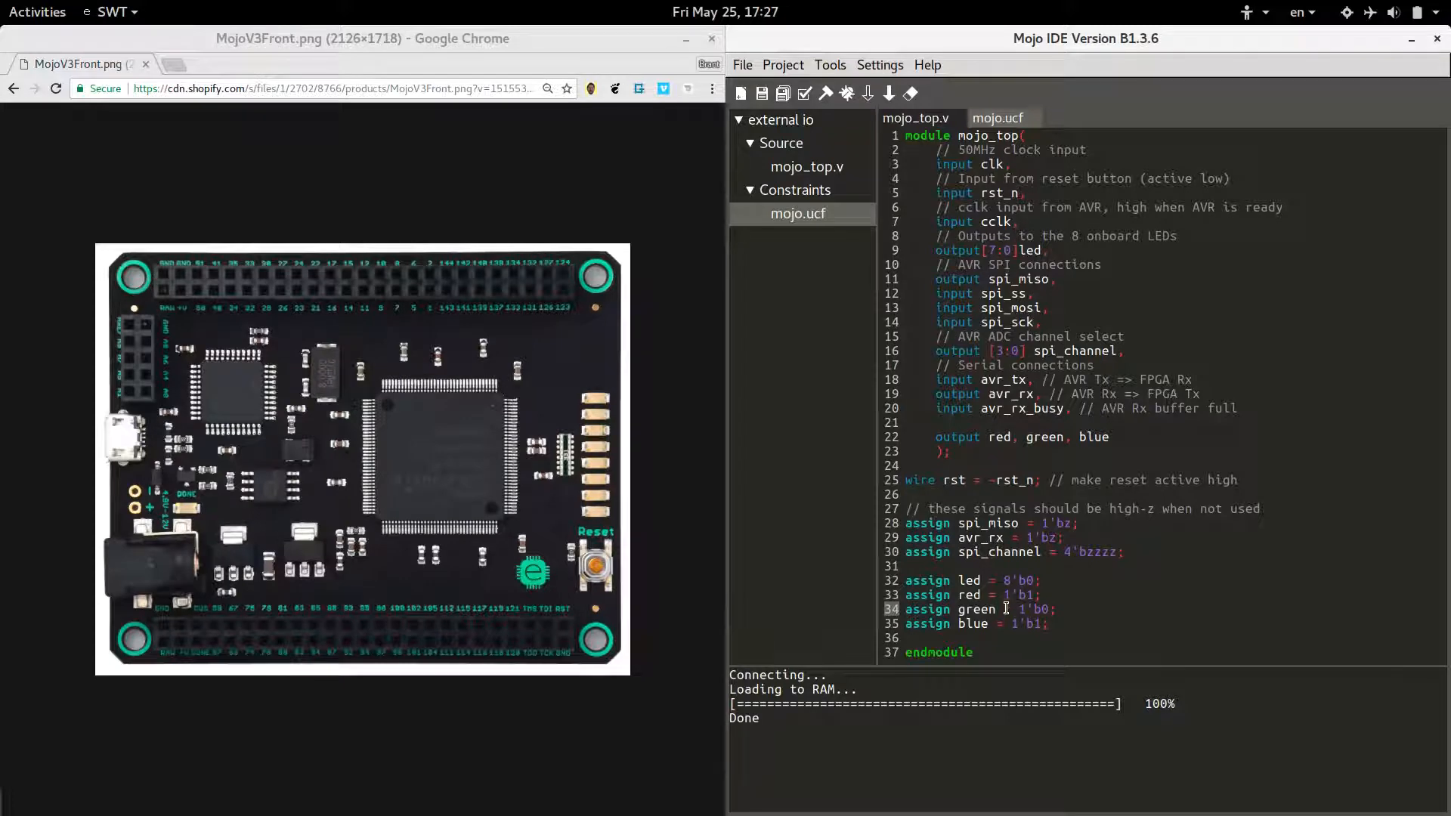
Step: In mojo.ucf, rename the red, green and blue nets to rgb<0>, rgb<1> and rgb<2>
click(996, 118)
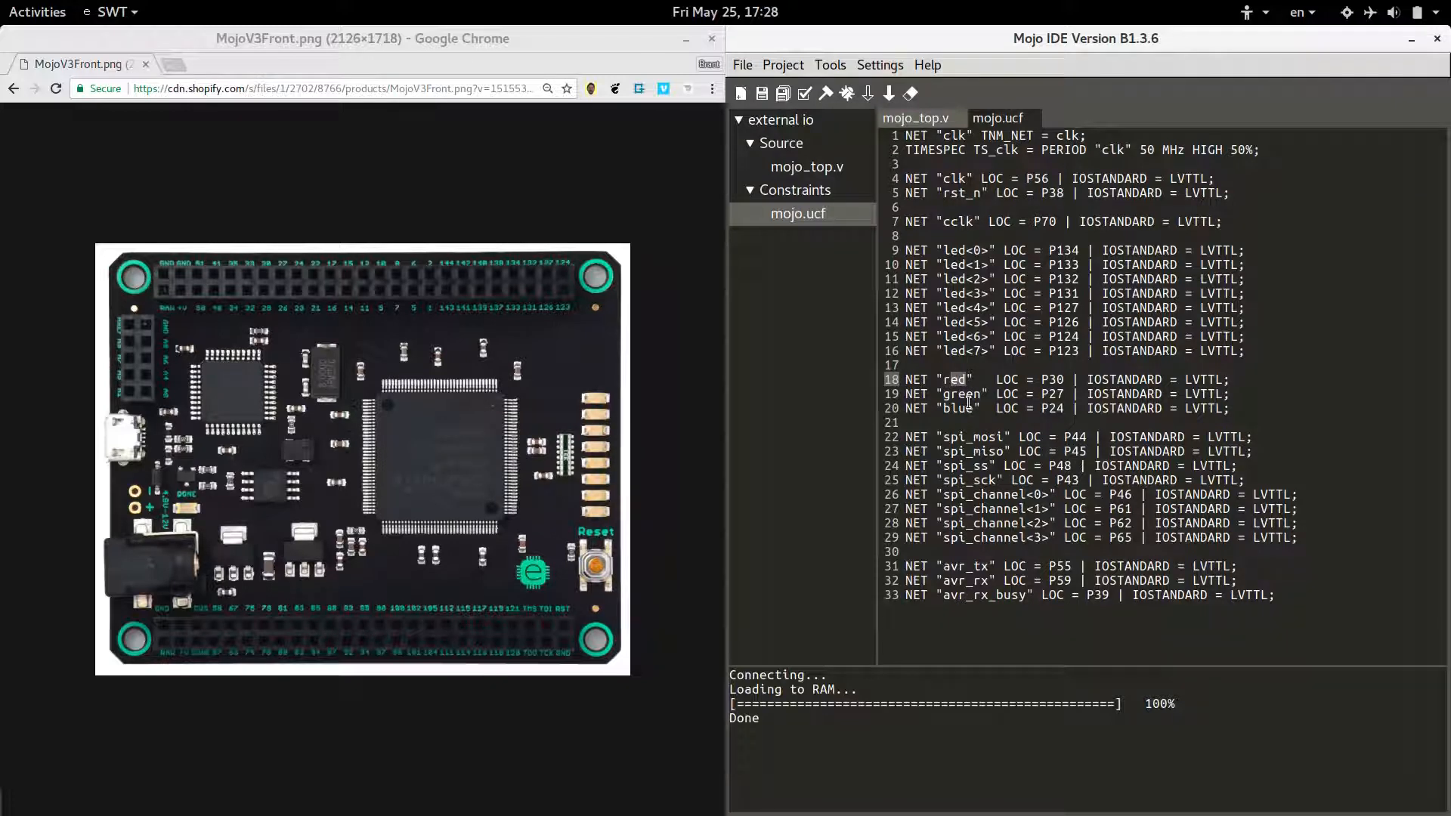
text(rgb<0>)
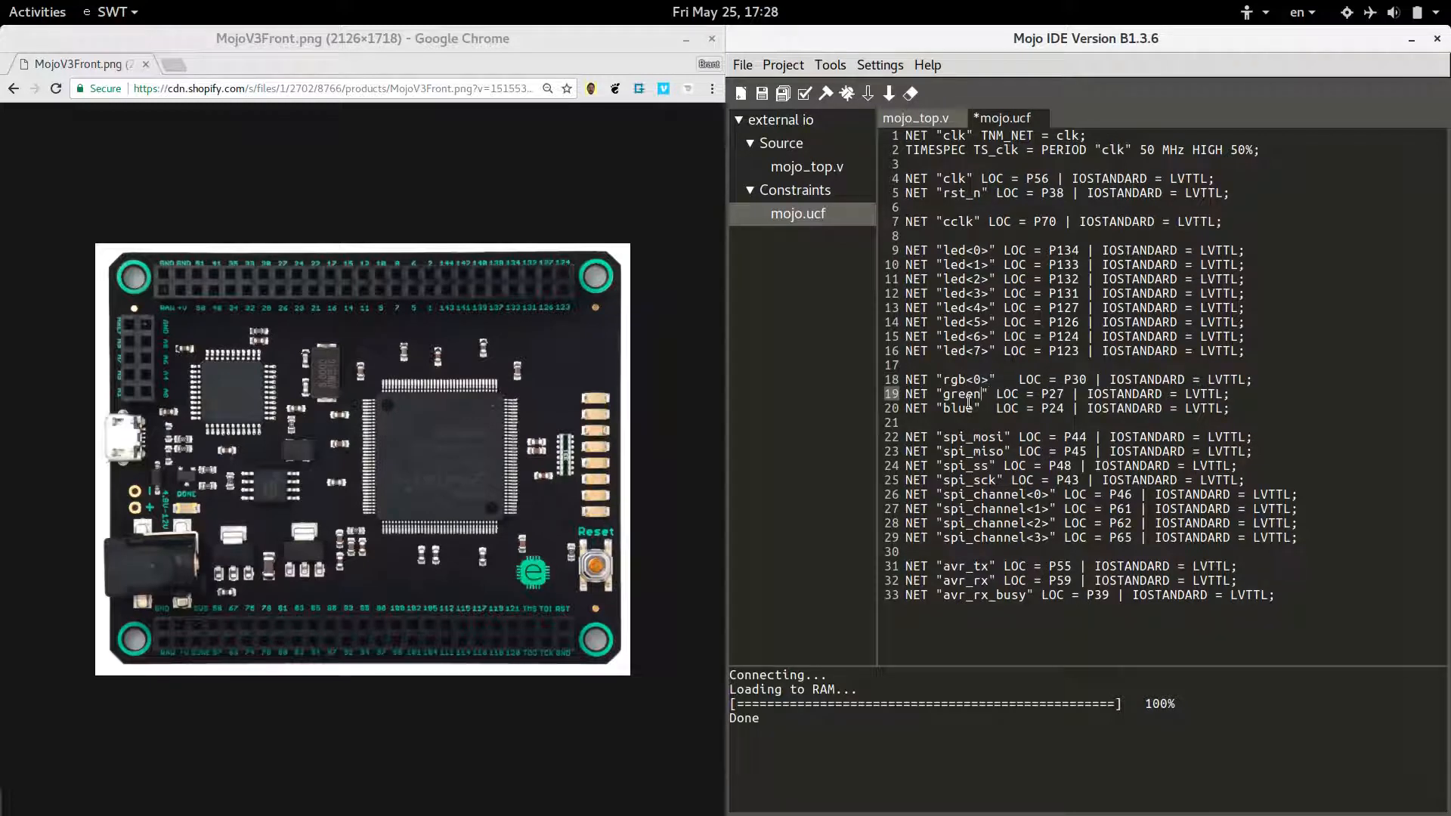
text(r)
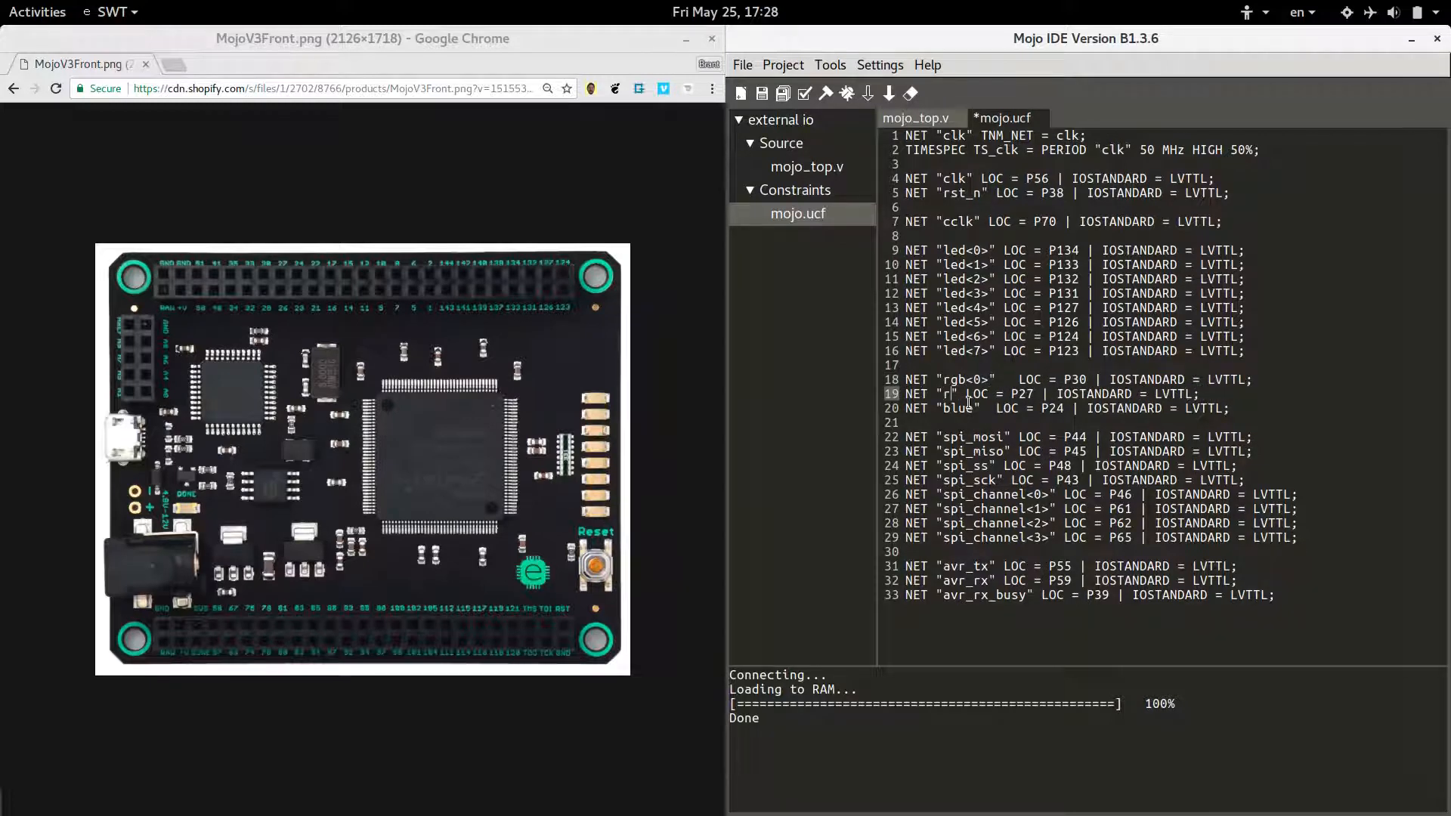
text(gb<1>)
click(1067, 407)
text(rgb<2>)
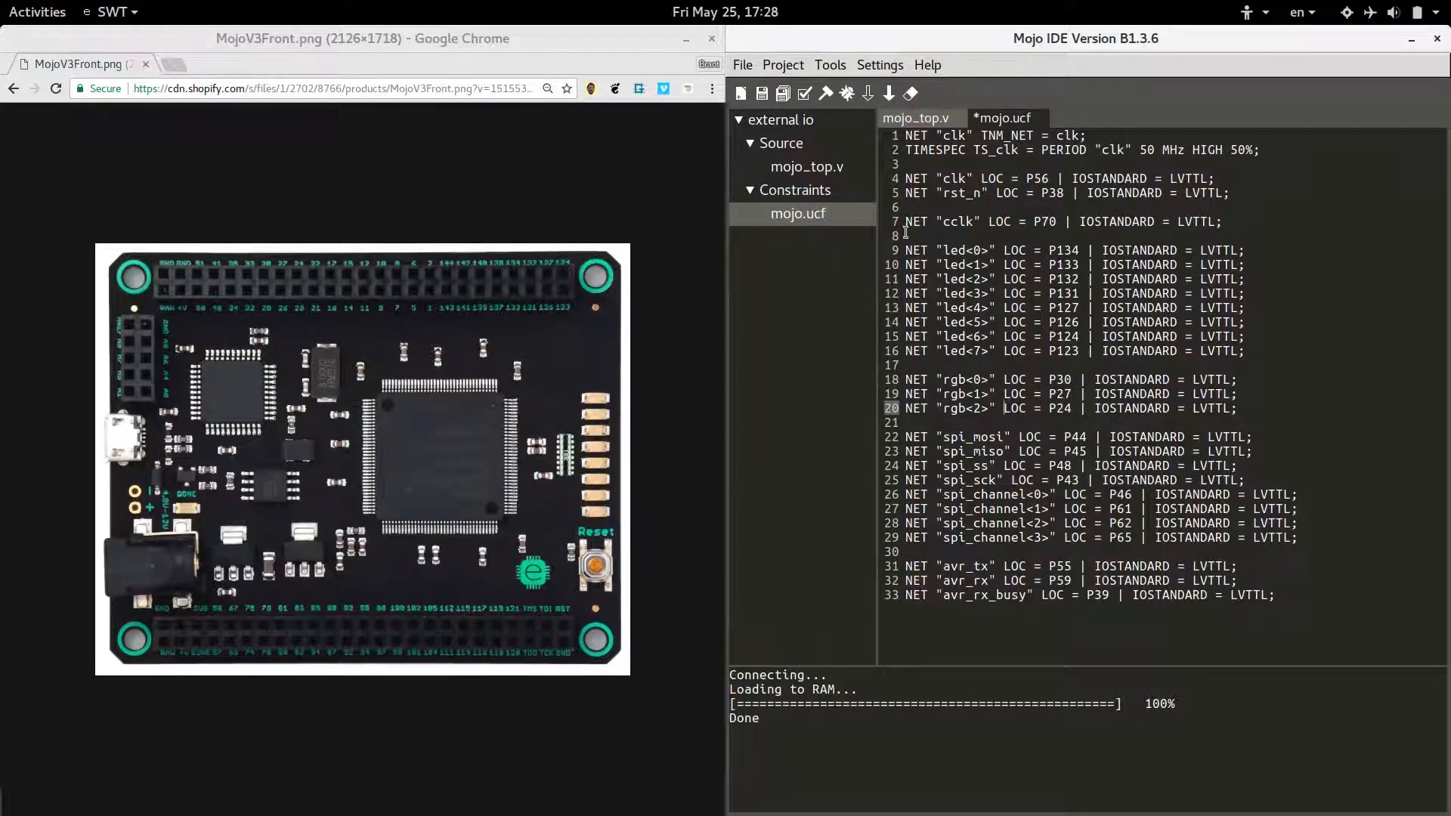
Step: In mojo_top.v, replace 'red, green, blue' with 'output [2:0] rgb' and select 'red' in its assignment
click(915, 118)
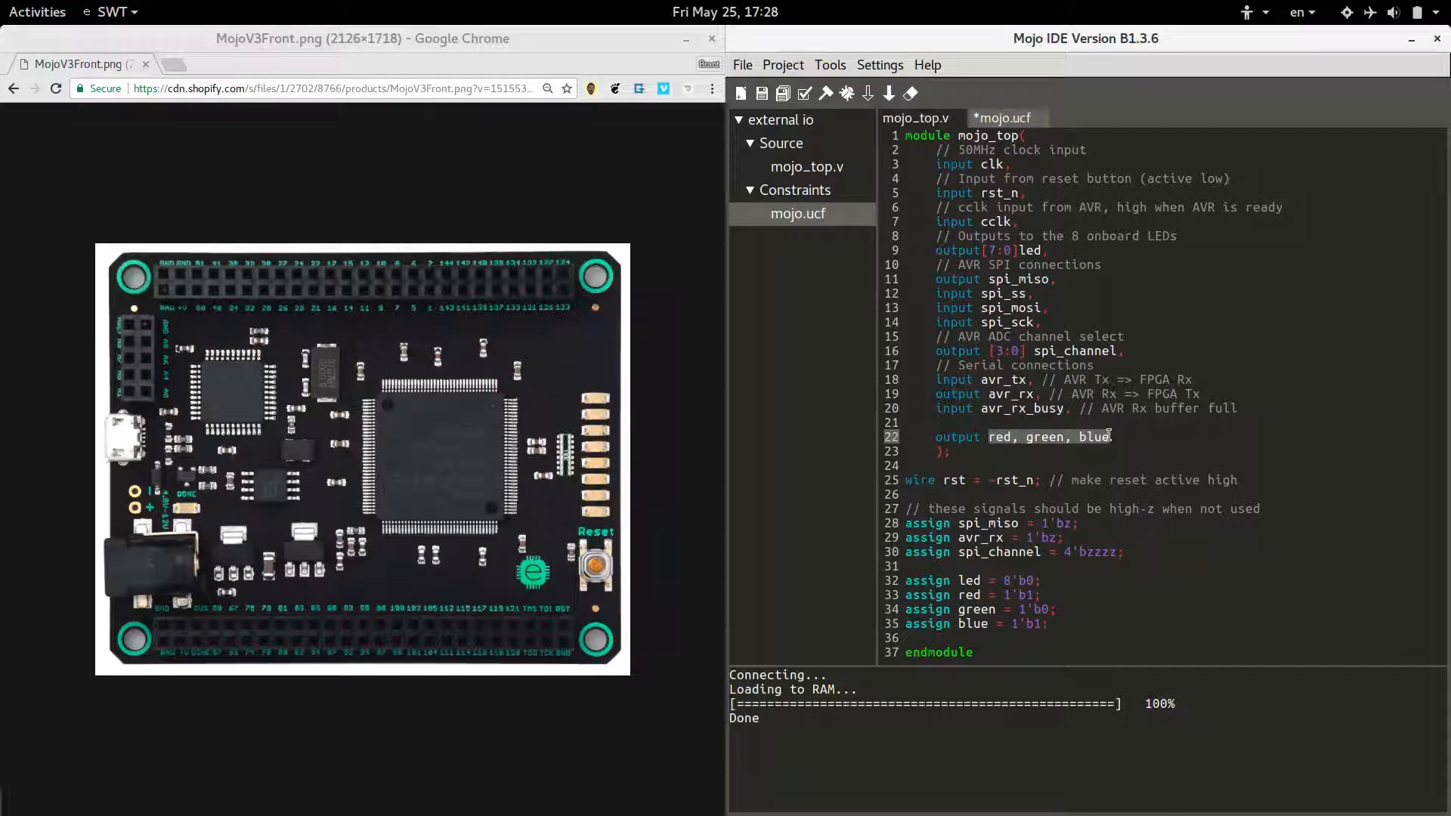
text(rgb)
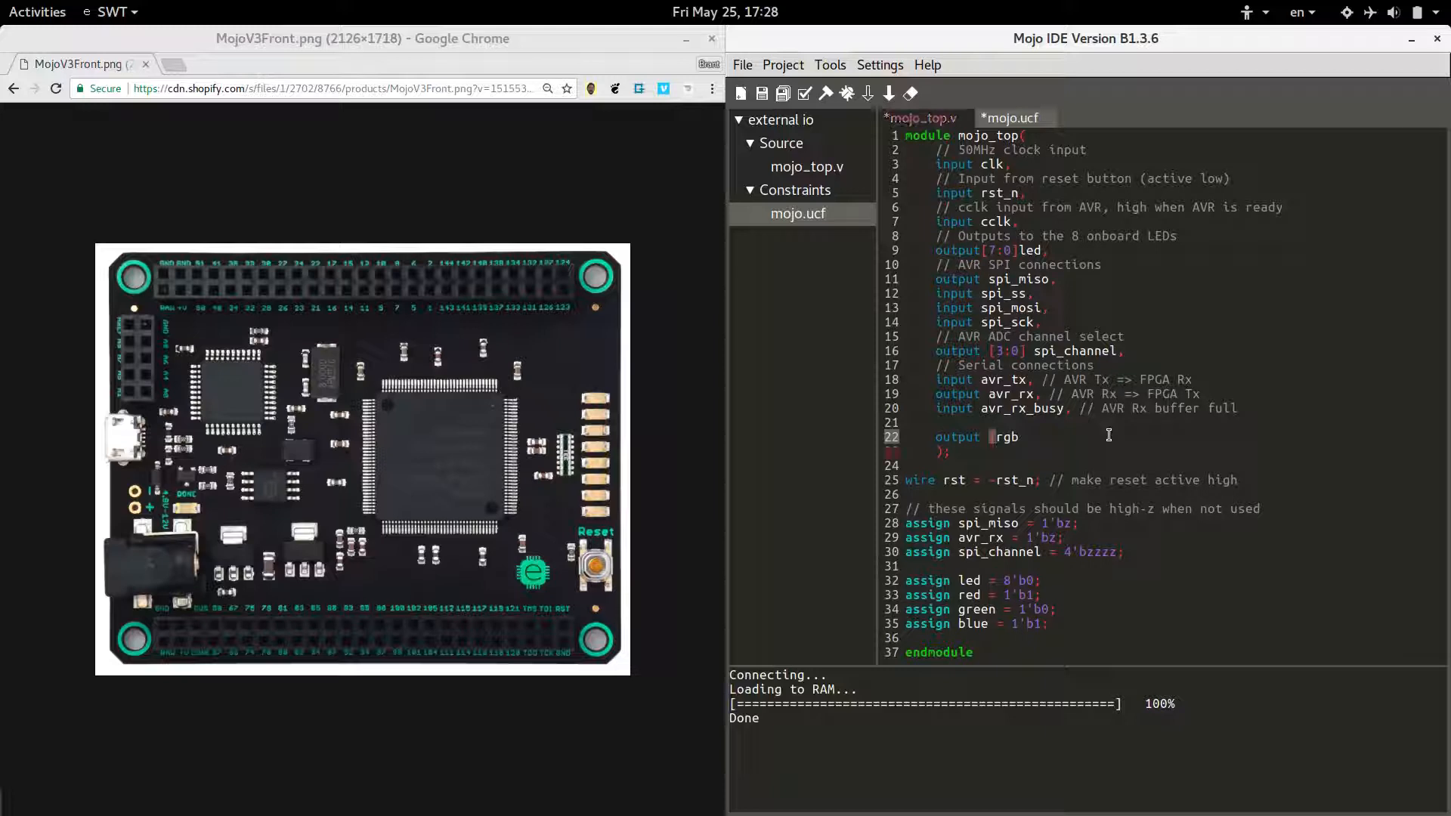
text([2:0])
click(980, 594)
text(gb)
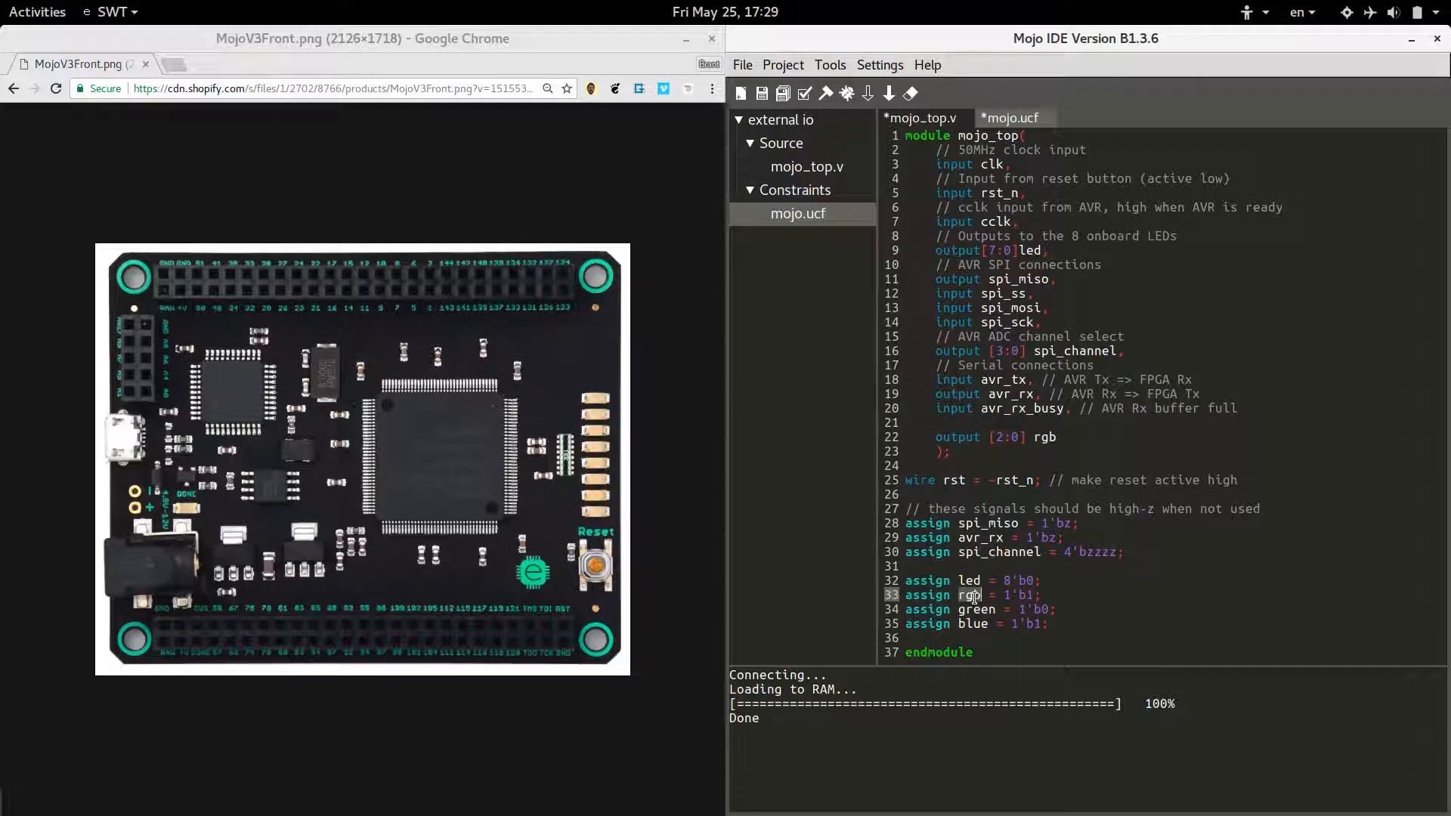
double_click(971, 595)
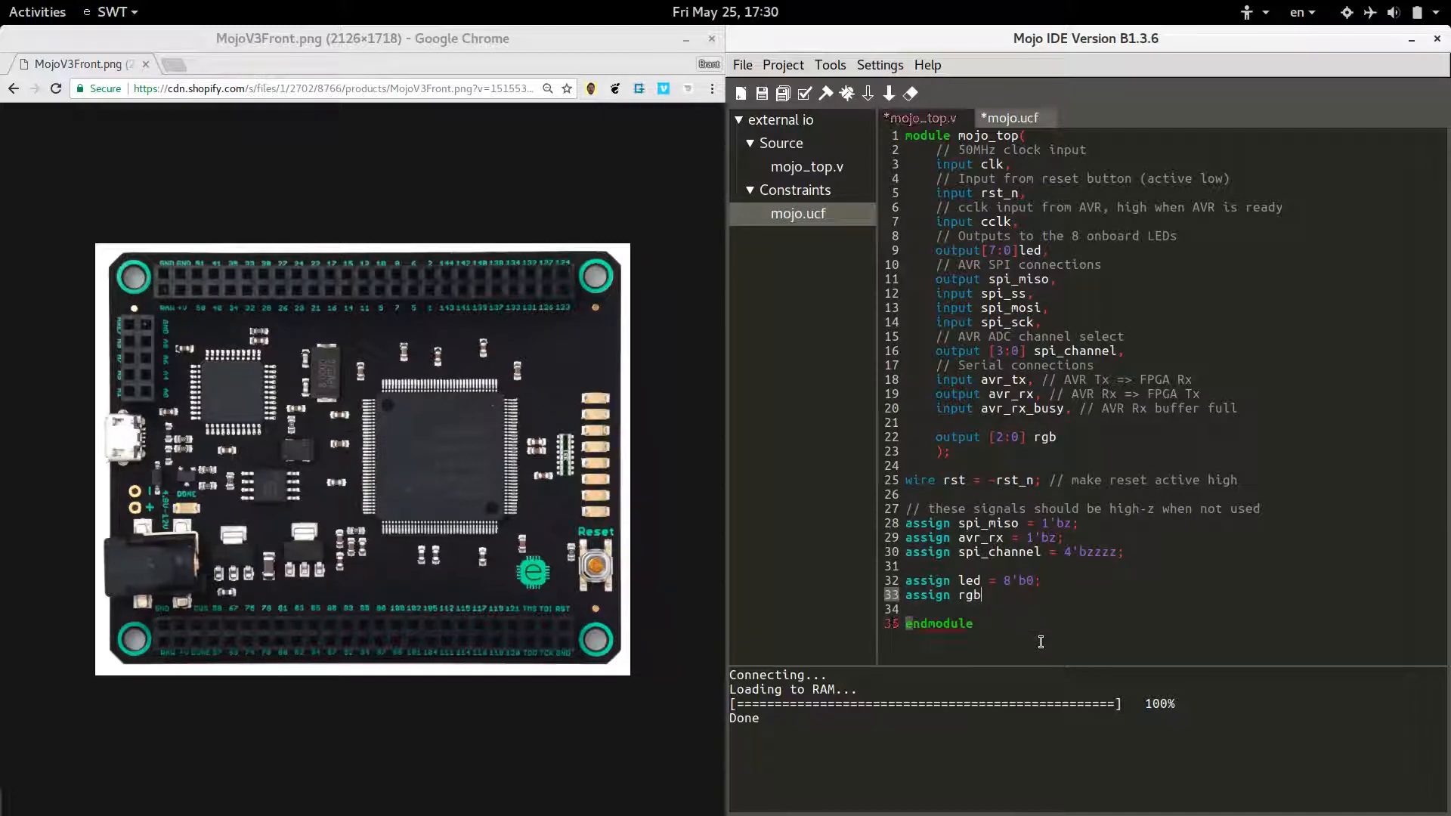
Step: Write 'rgb[2:0] = 3'b000;' in mojo_top.v, checking the rgb pins in mojo.ucf
text([2:0])
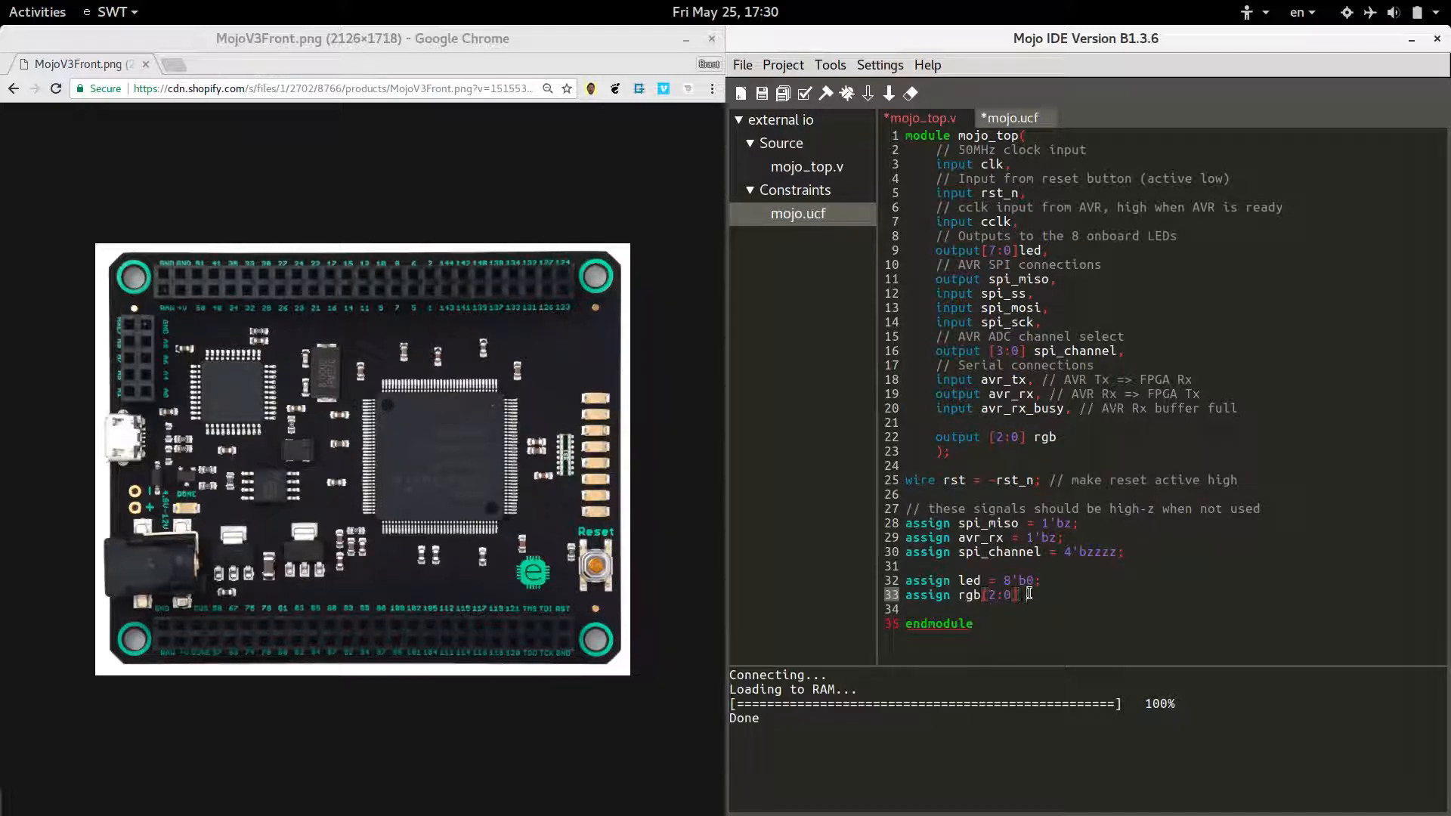
text(=)
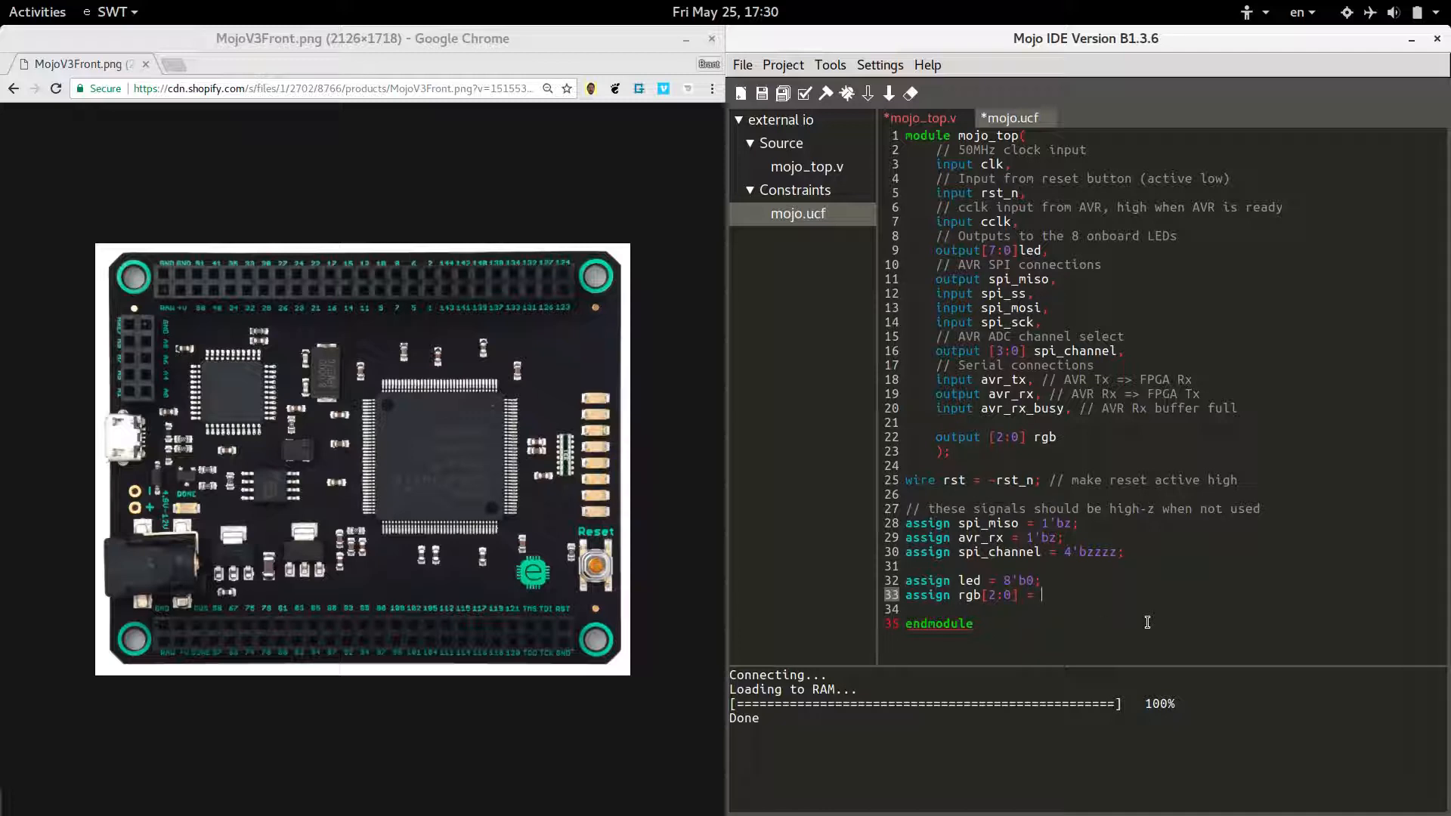
text(3'b)
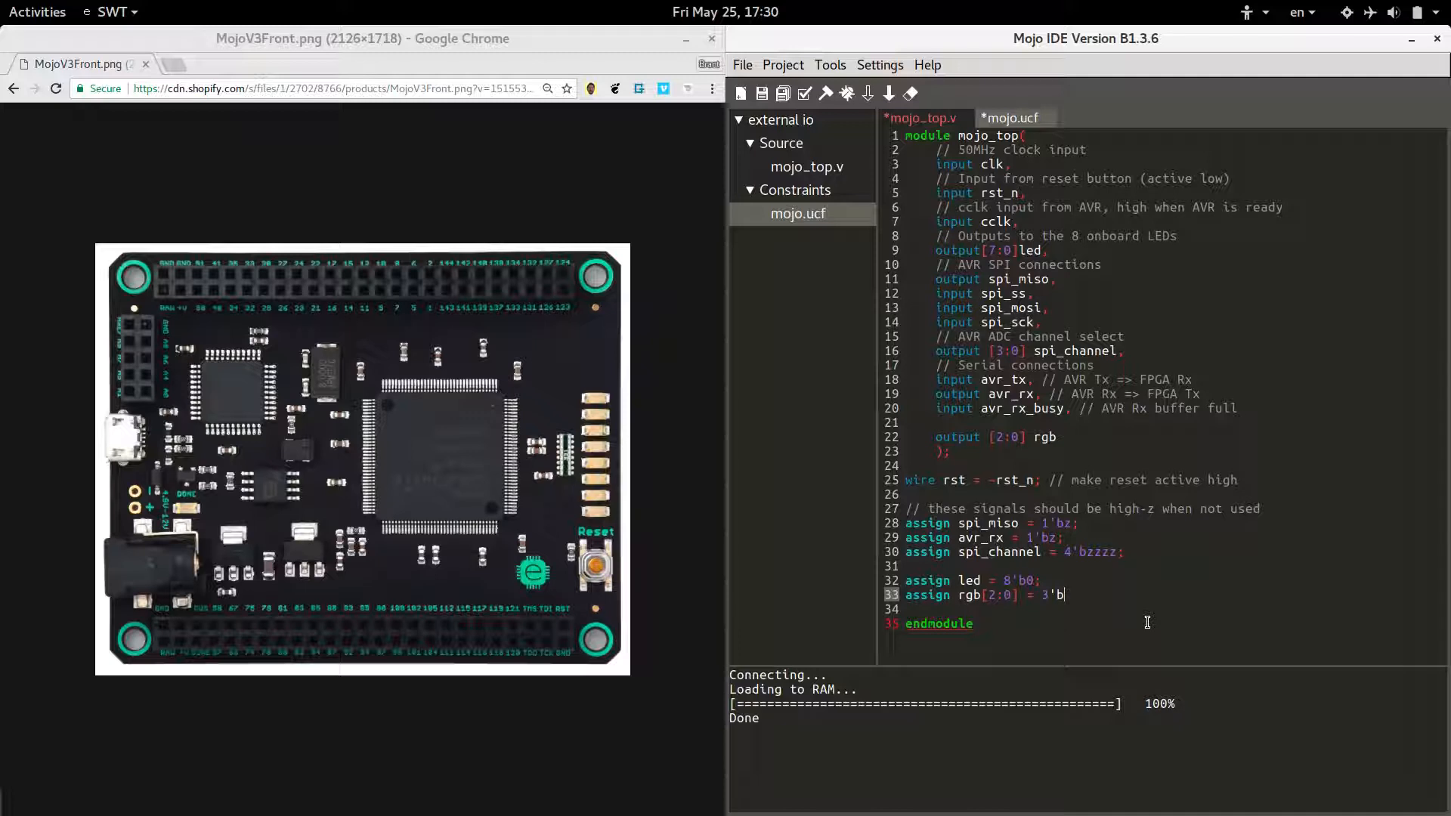
text(000)
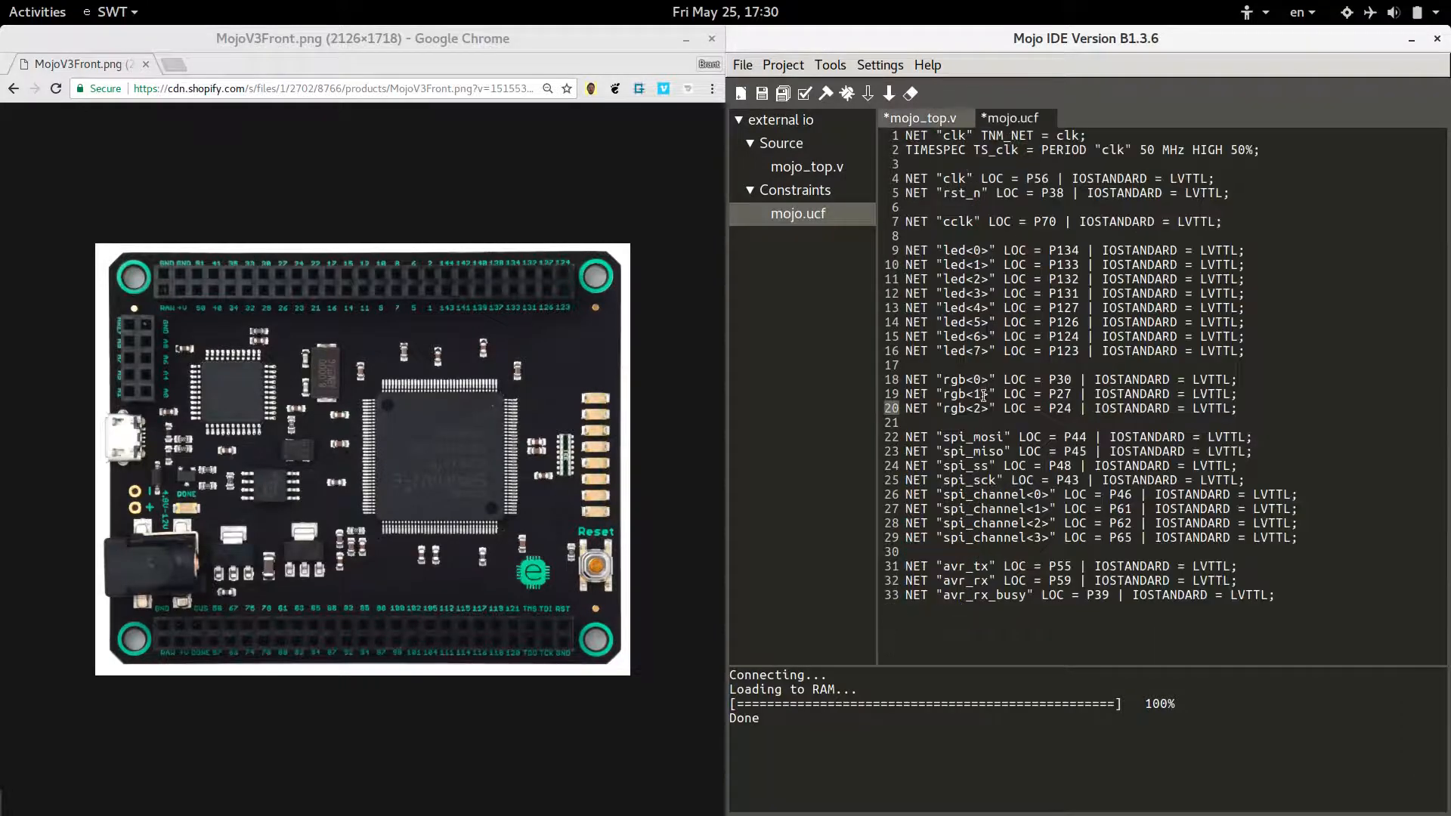
click(923, 117)
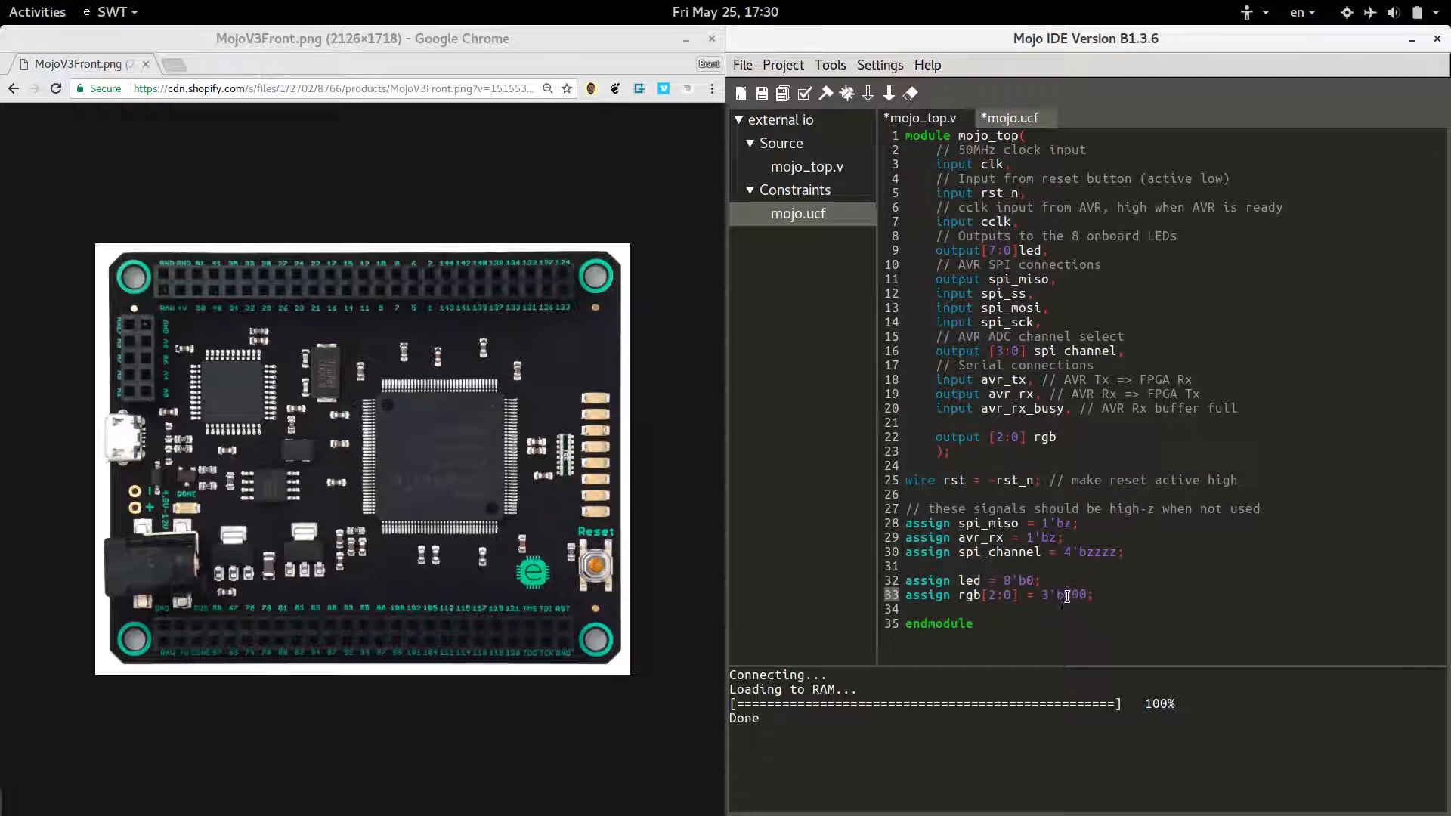
mouse_move(1078, 596)
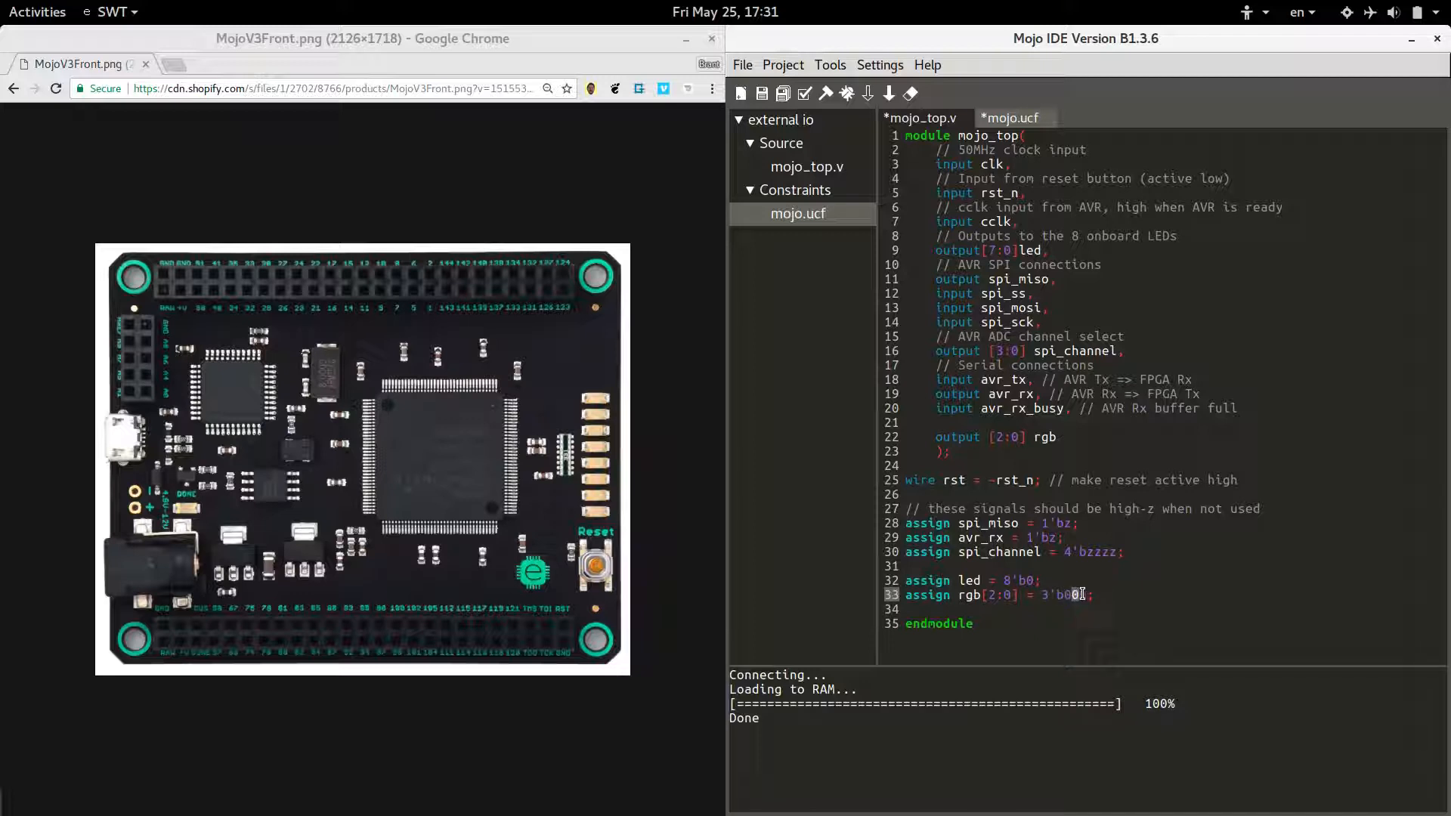
text(0)
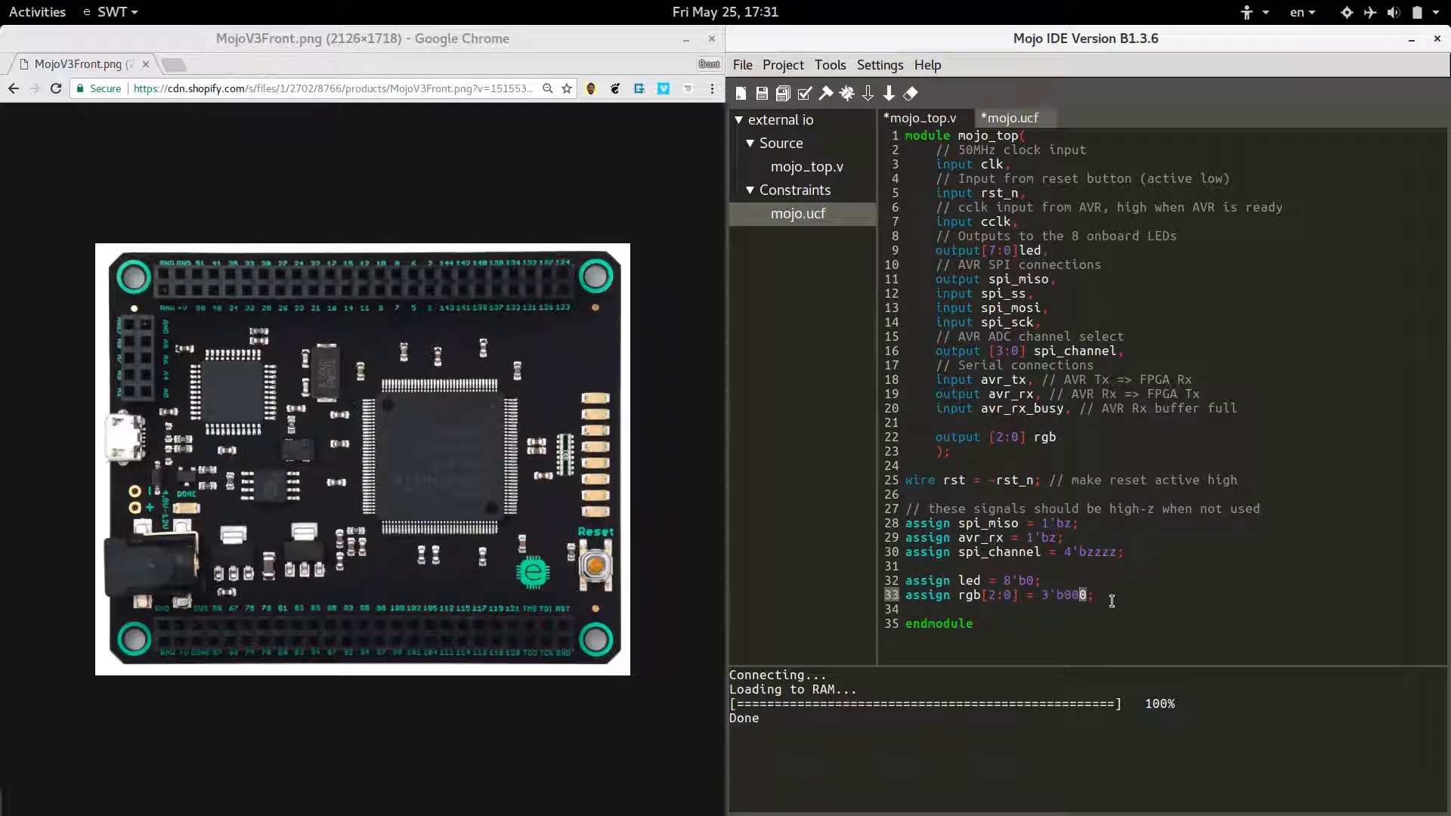
click(1008, 594)
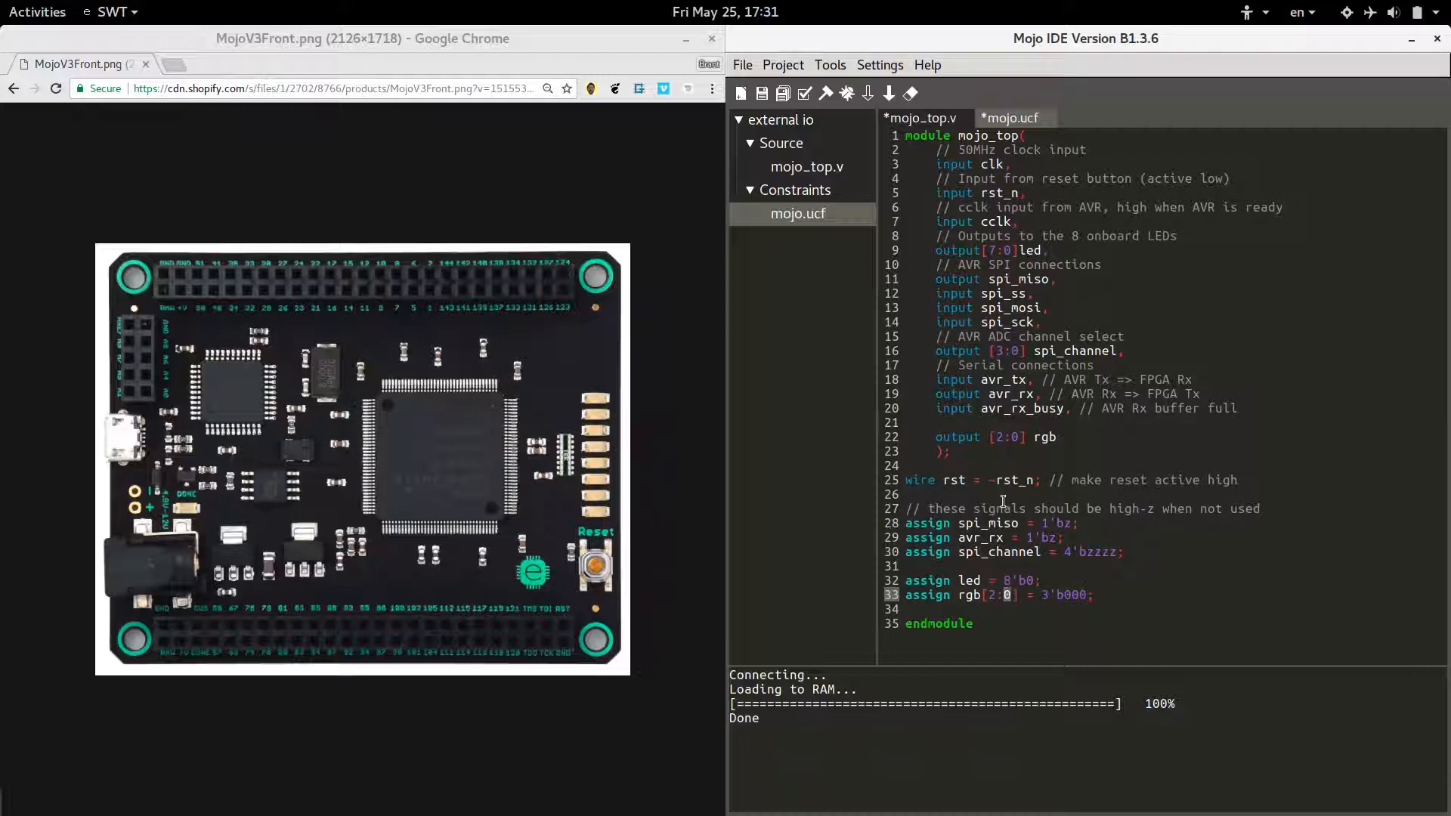
Step: Review the rgb pin order in mojo.ucf, then edit the rgb literal in mojo_top.v
click(1011, 118)
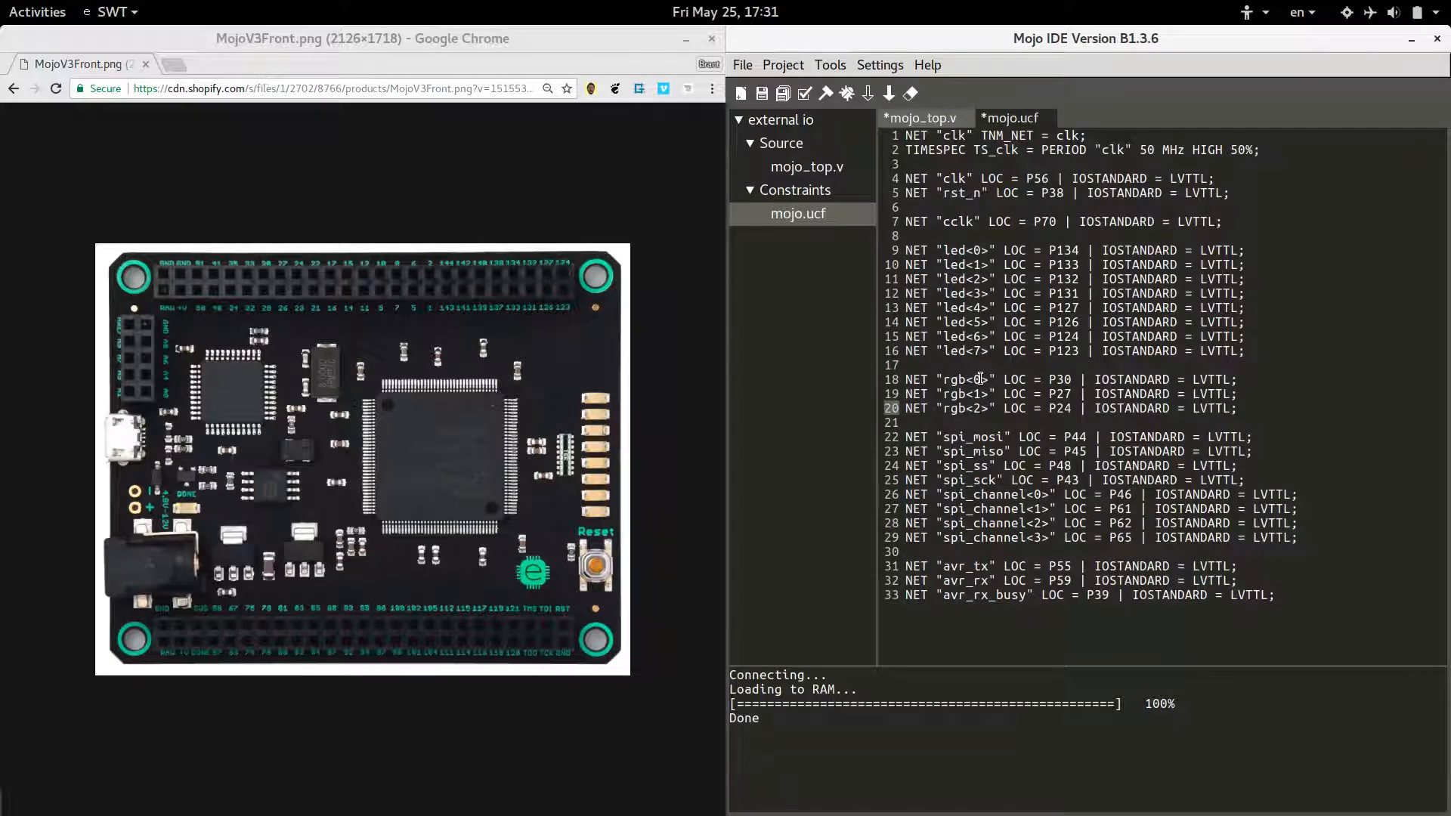
click(918, 118)
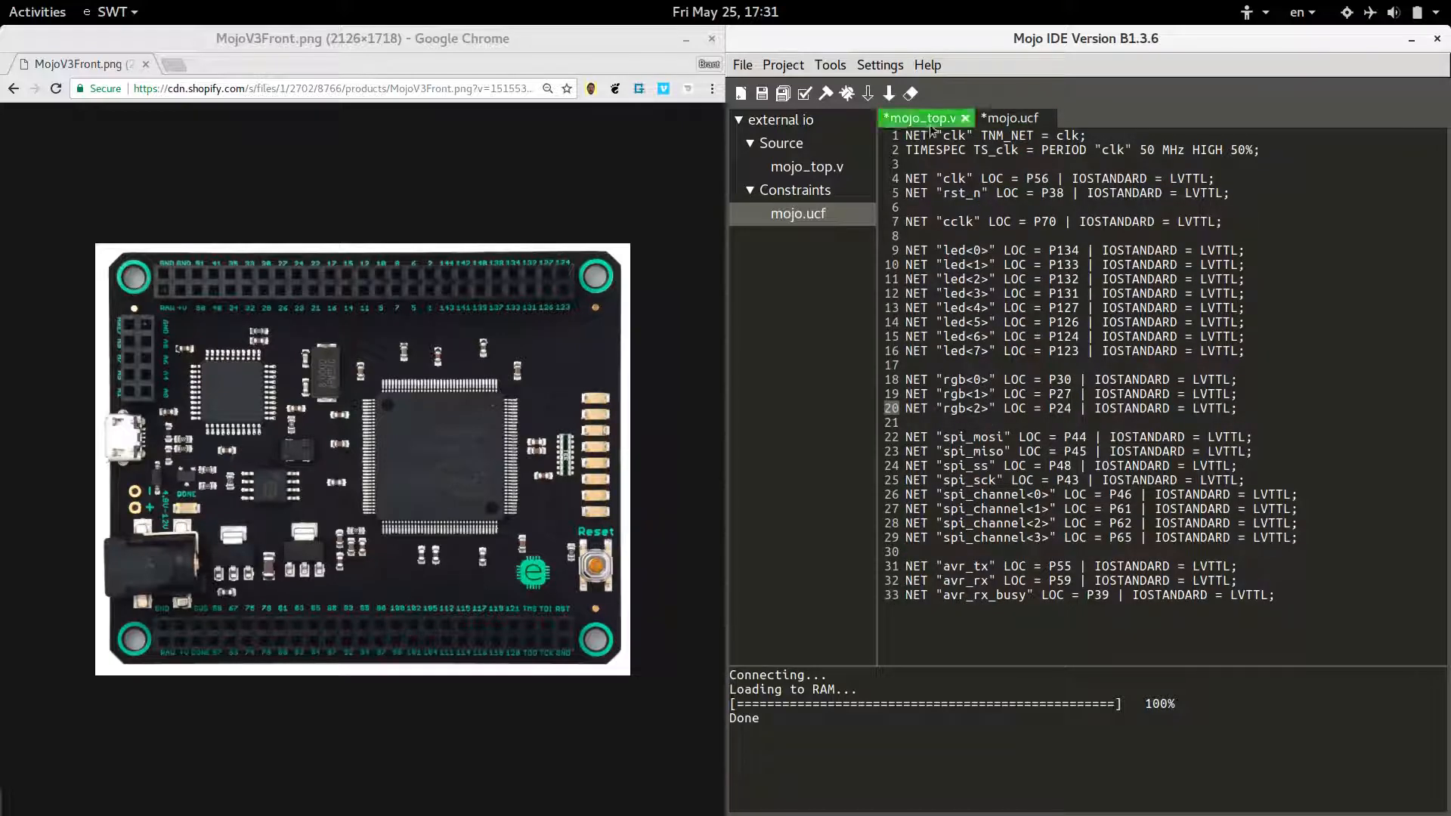
click(918, 118)
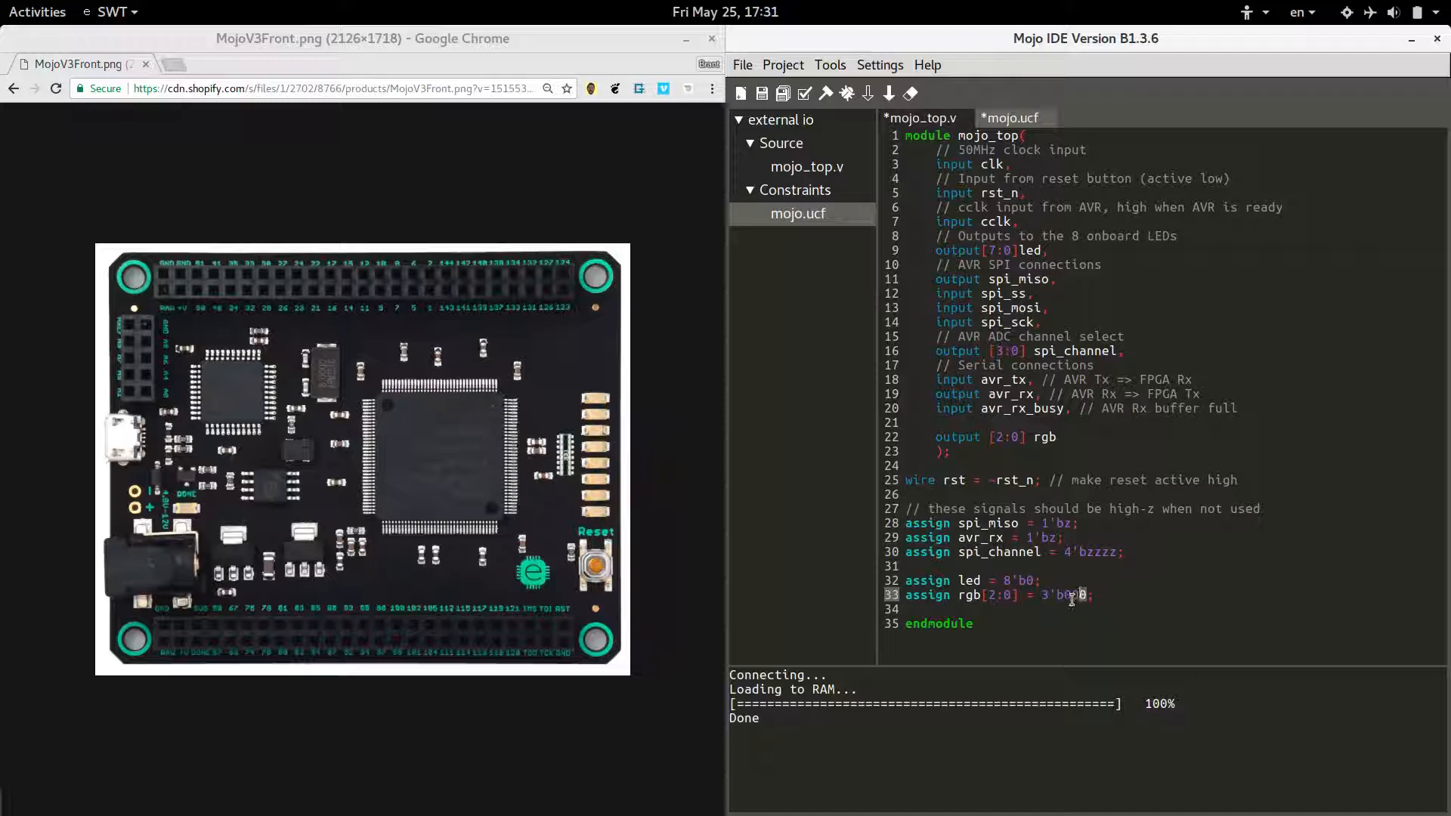
text(00)
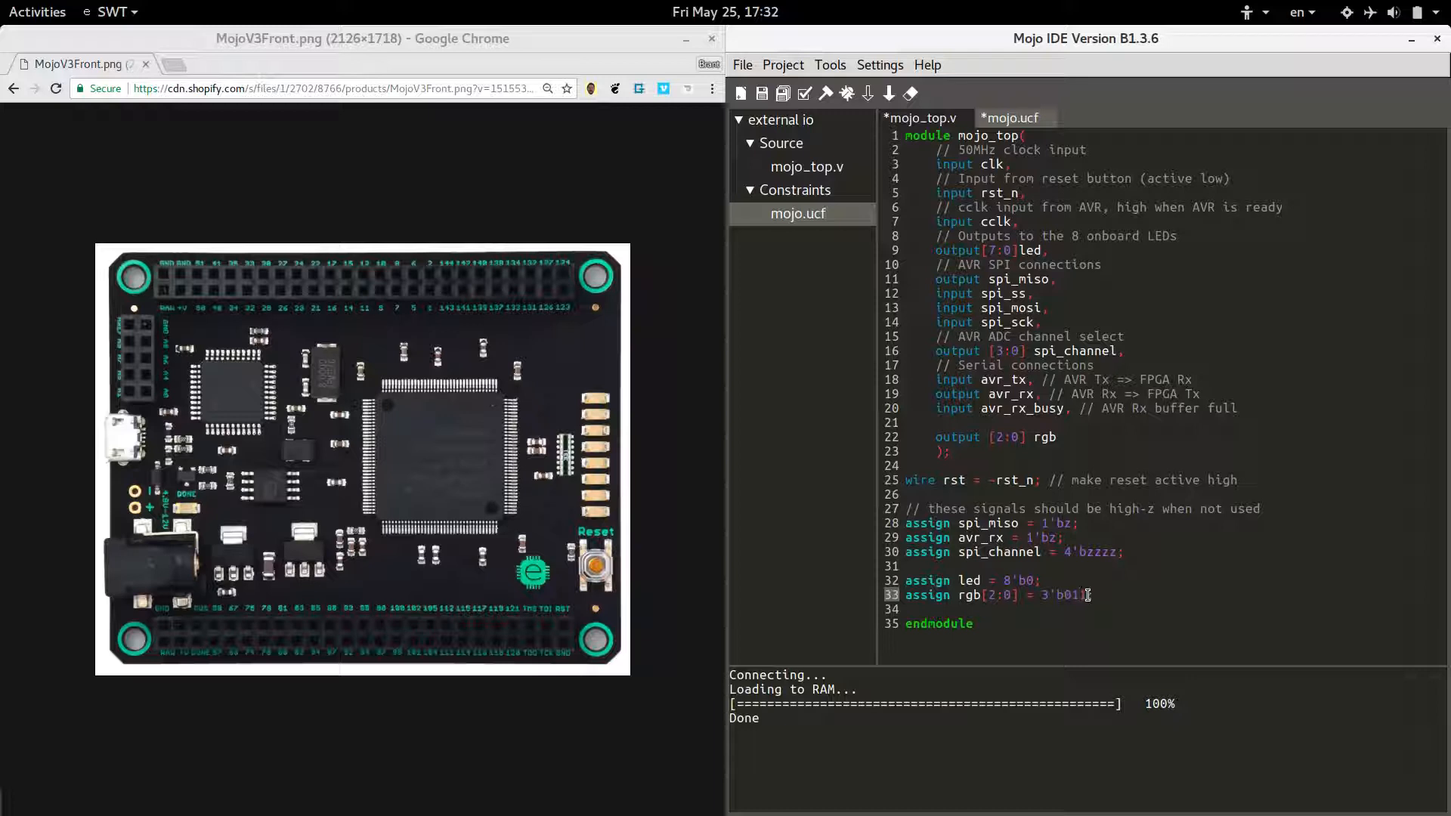
text(1)
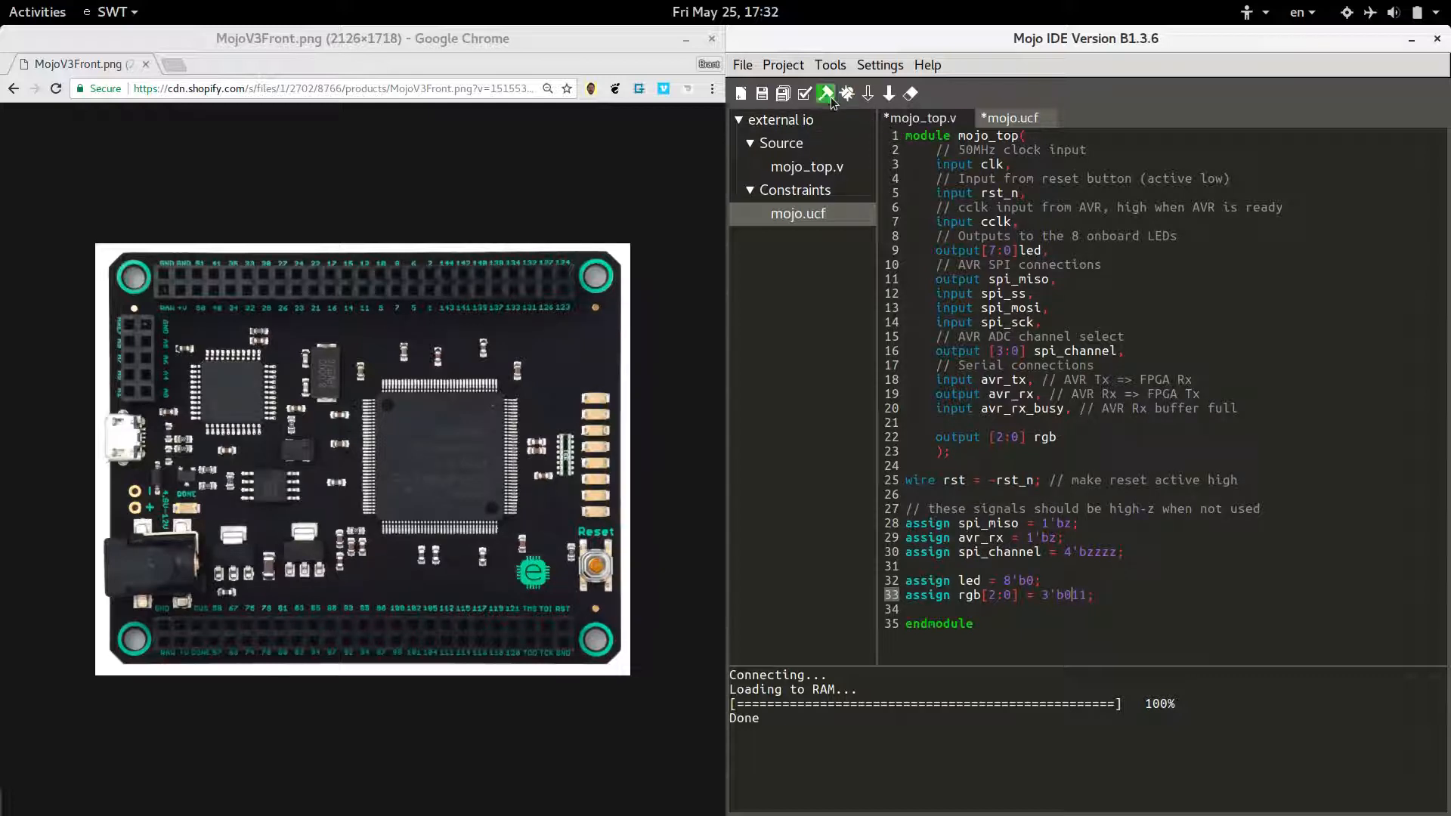
Step: Rebuild the project and load the new design into board RAM
click(825, 93)
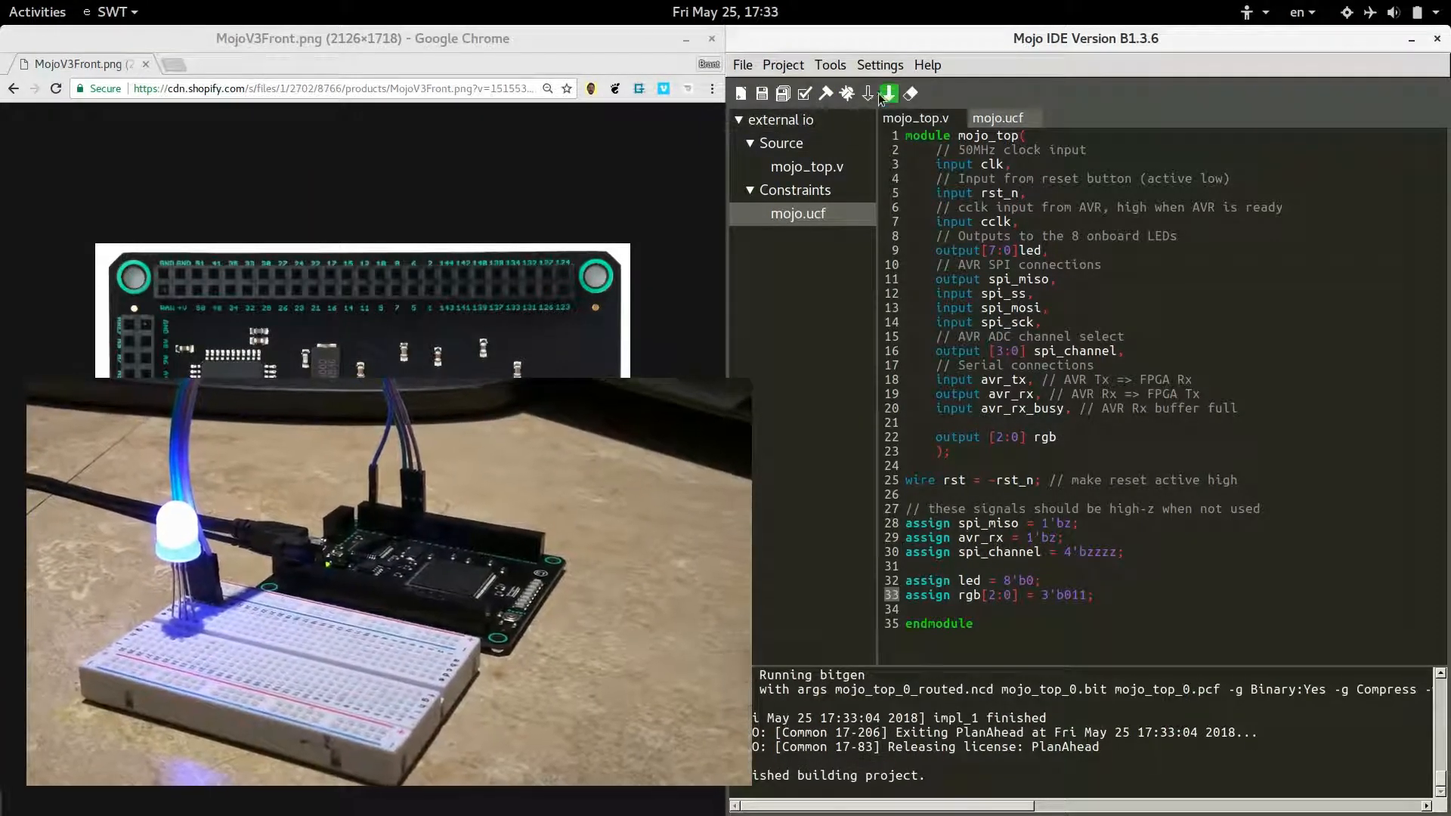
click(868, 93)
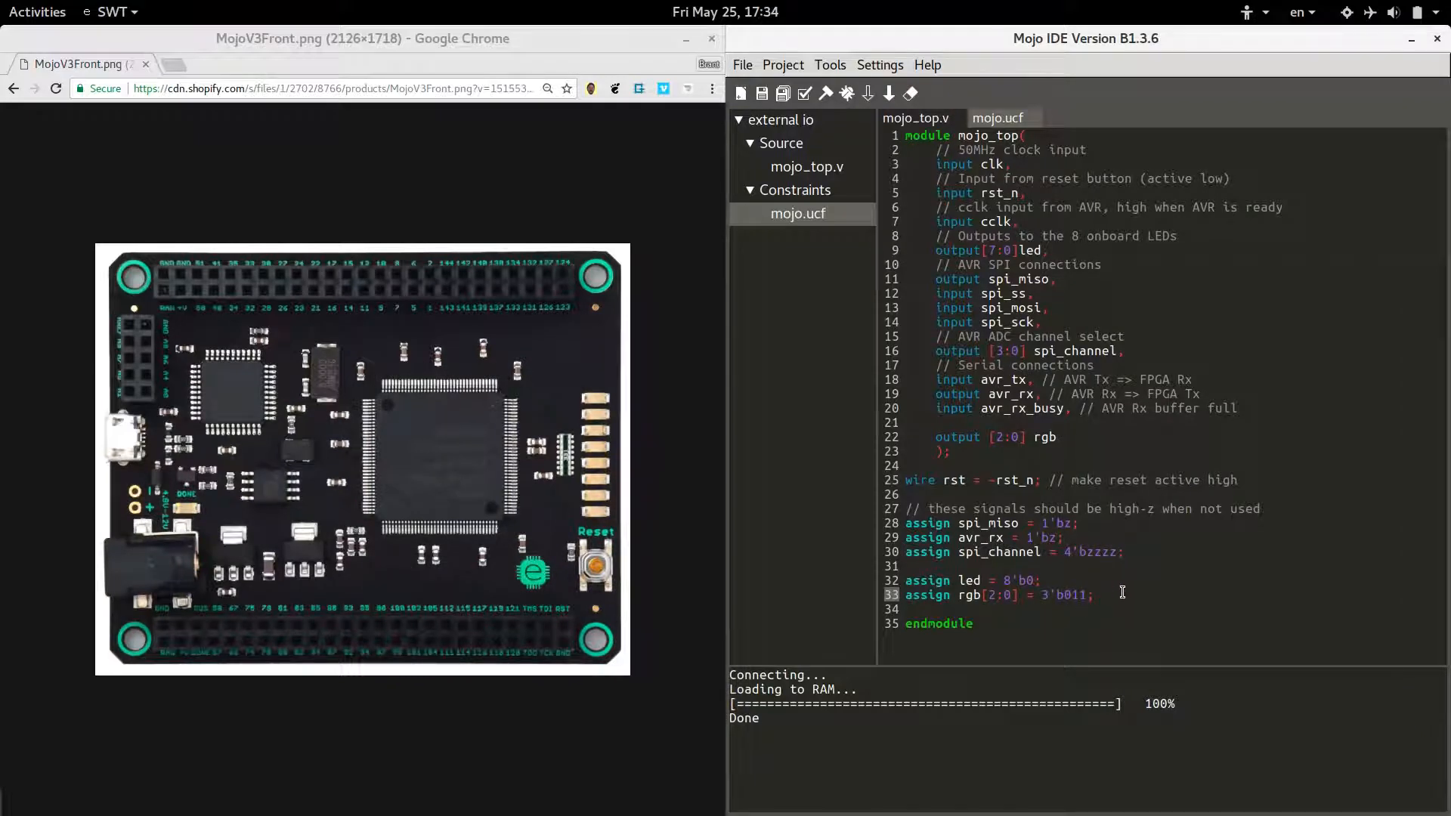
mouse_move(1076, 580)
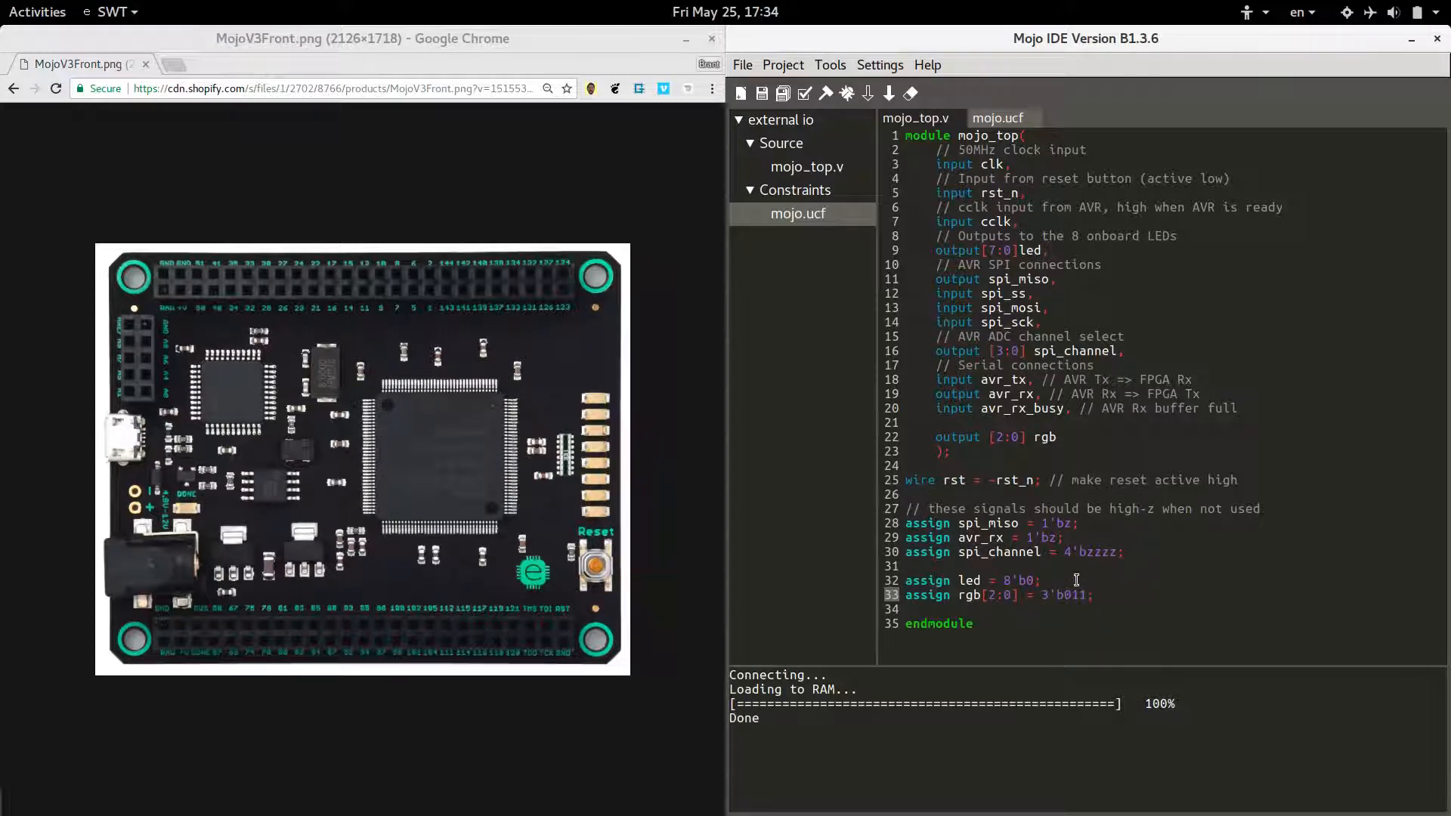
click(997, 118)
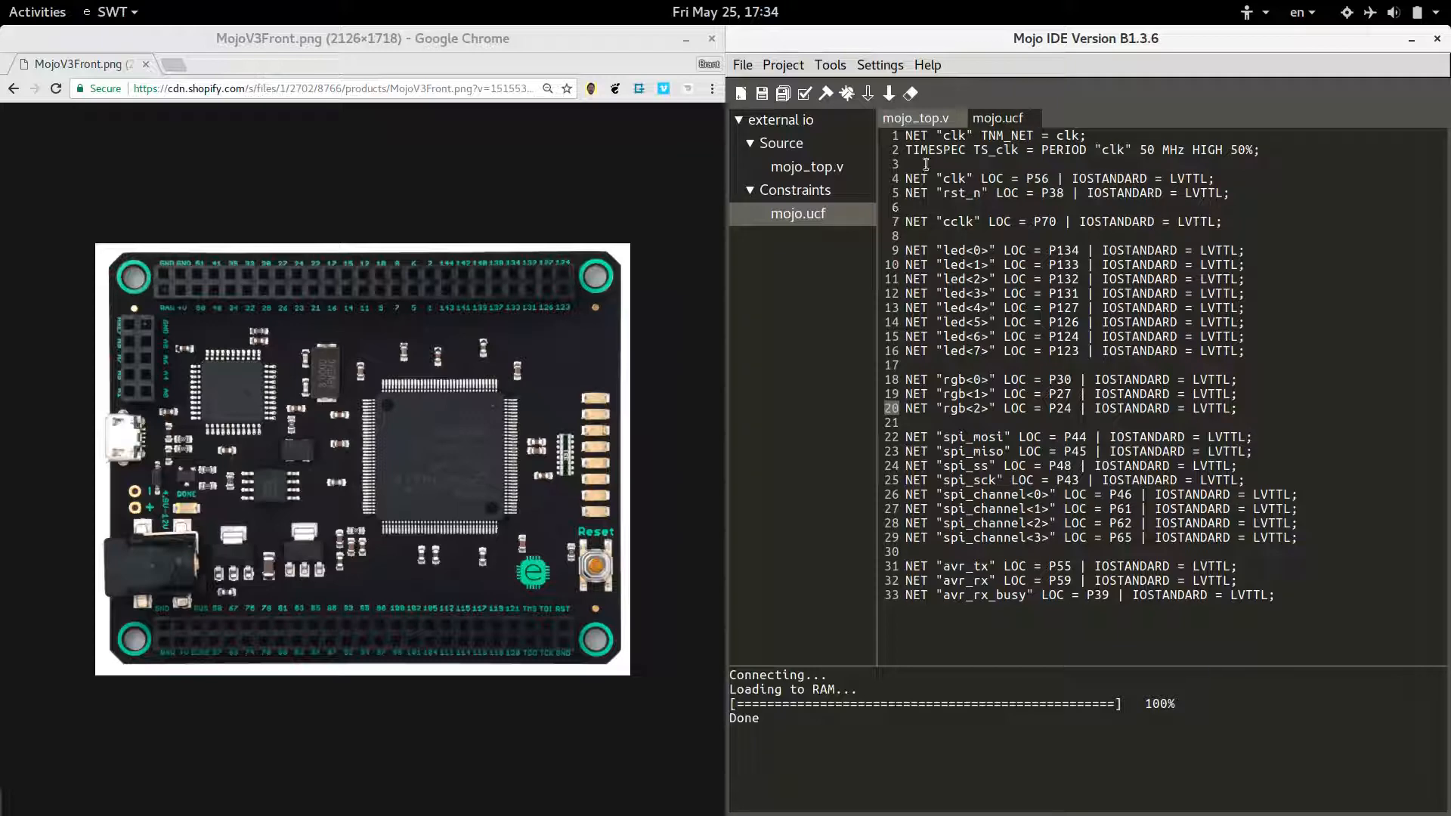
click(916, 118)
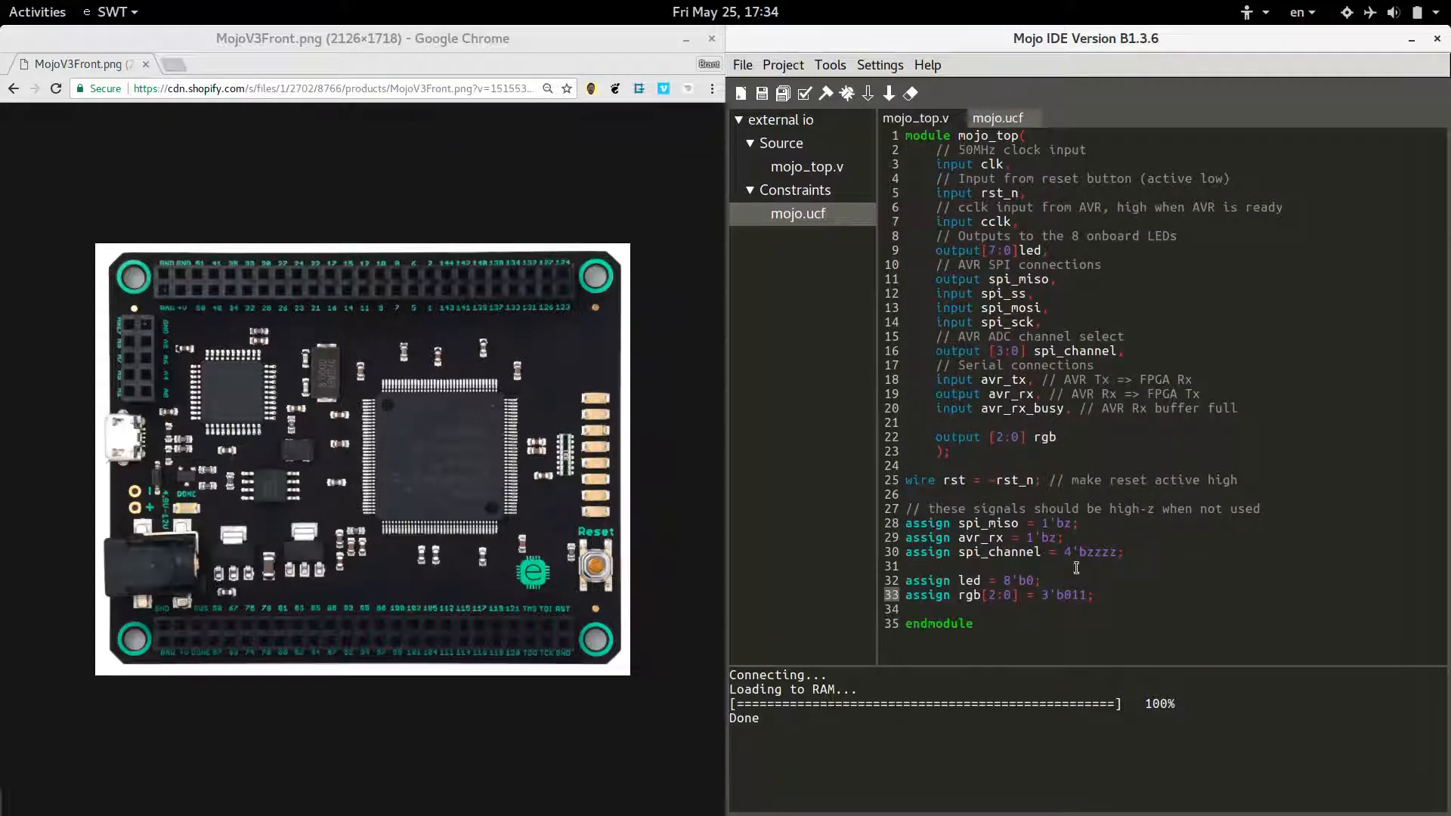
mouse_move(1063, 565)
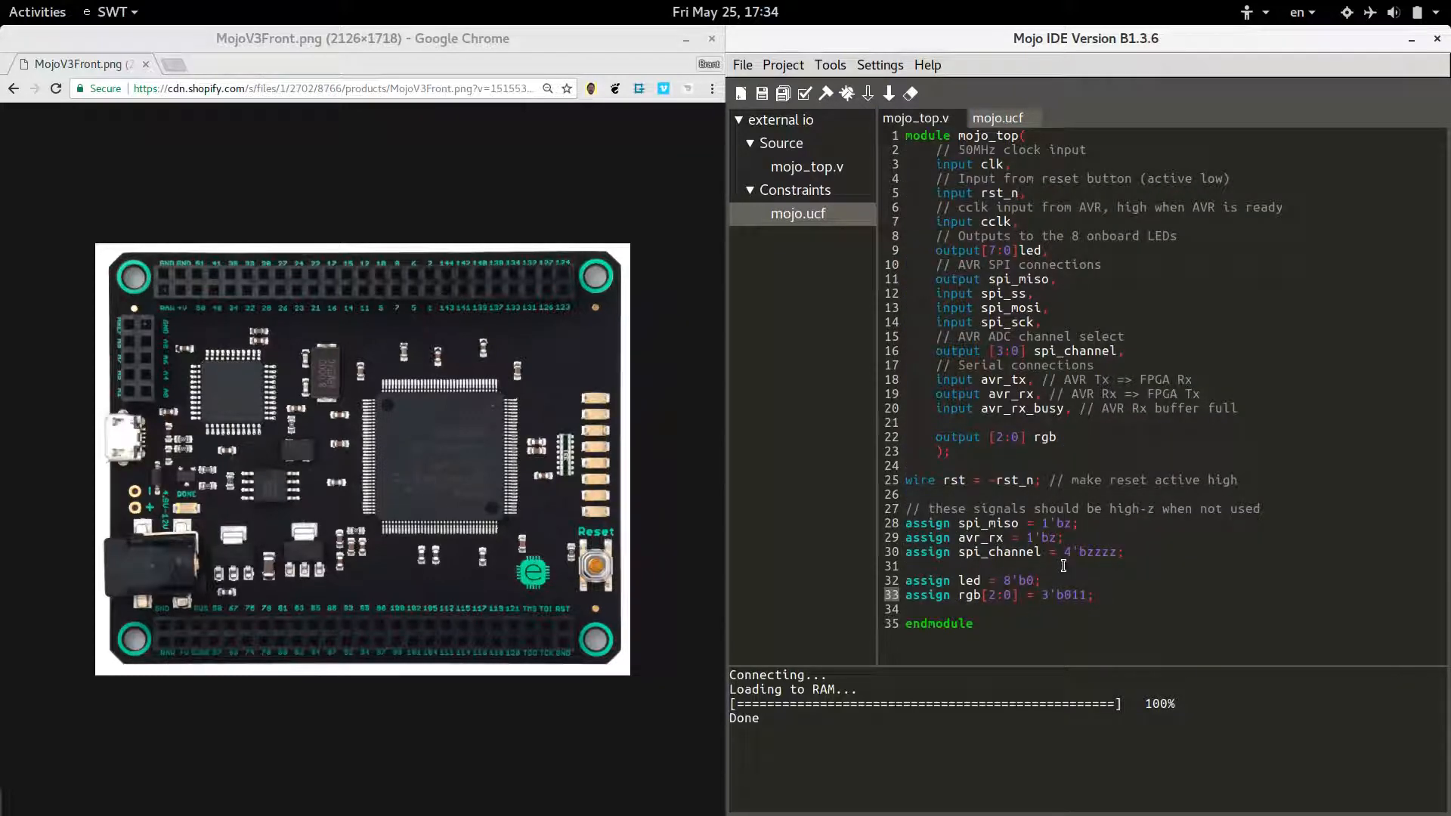